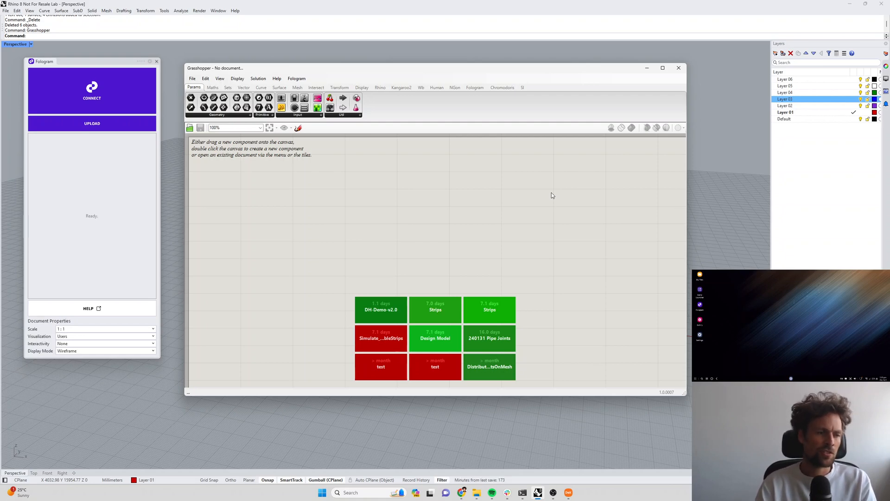
mouse_move(533, 190)
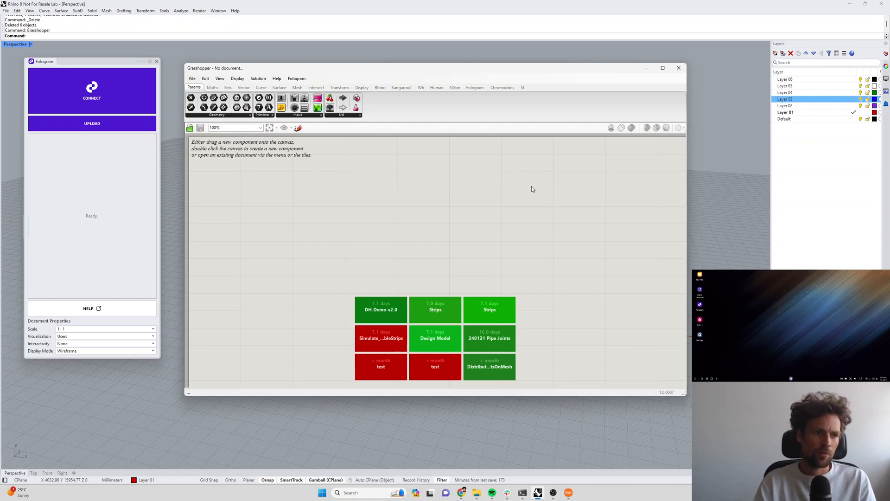
mouse_move(512, 187)
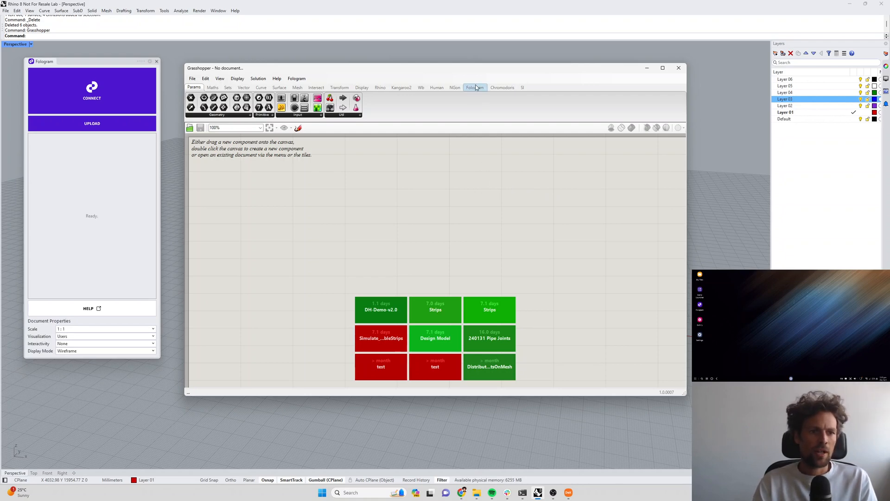
Open the Fologram component tab to reveal its Sync components.
left_click(475, 87)
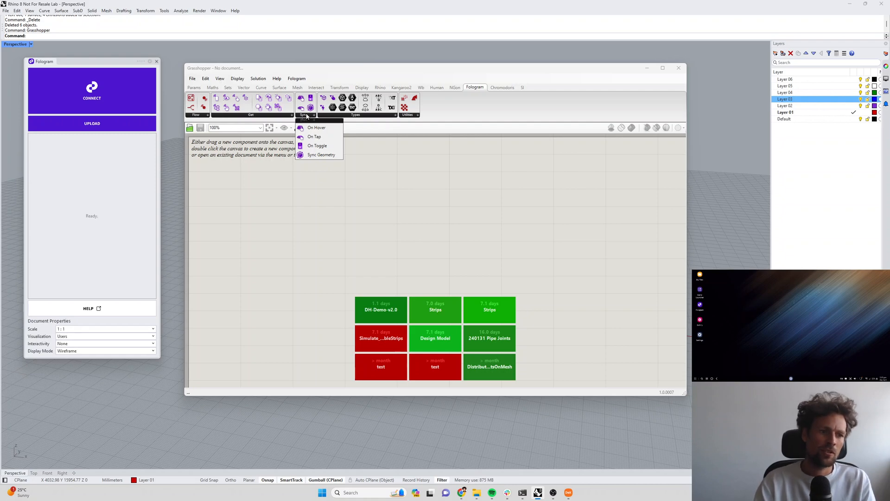
mouse_move(321, 155)
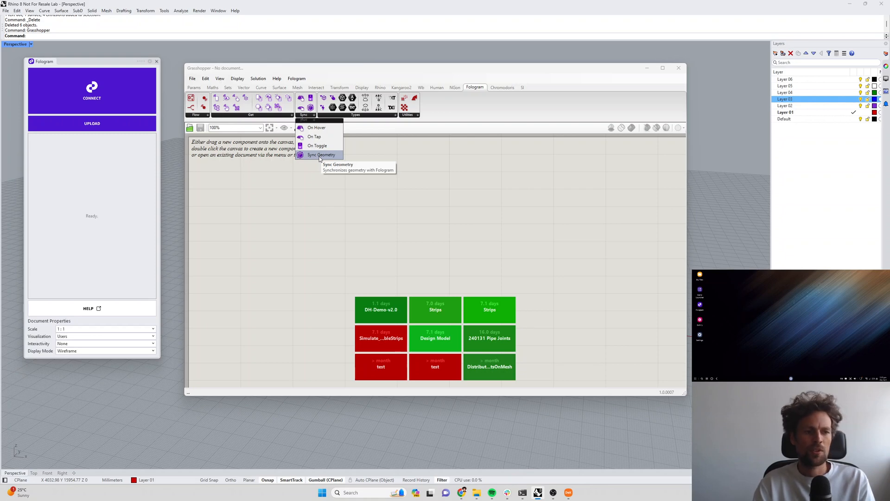
Place a Fologram Sync Geometry component on the empty canvas.
left_click(321, 155)
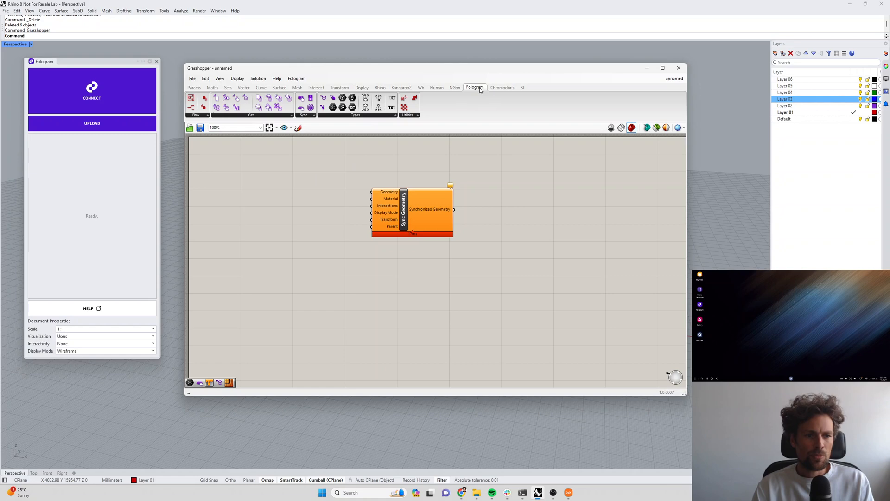
mouse_move(311, 119)
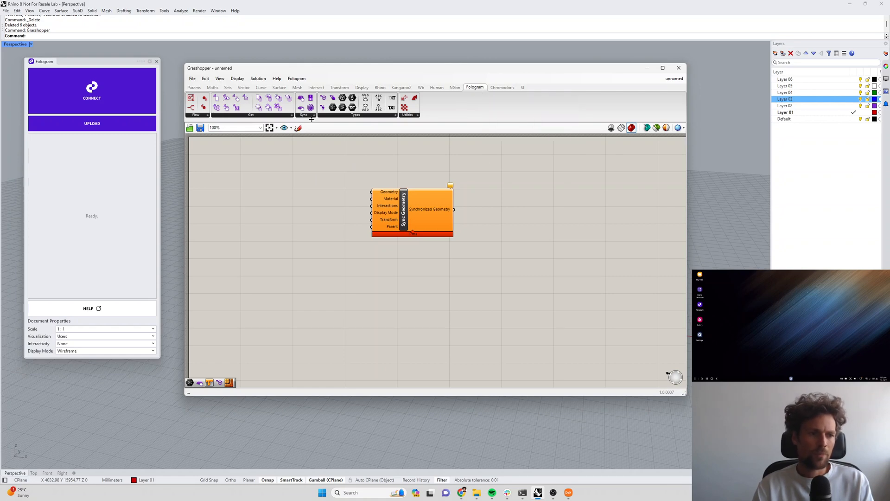
mouse_move(323, 239)
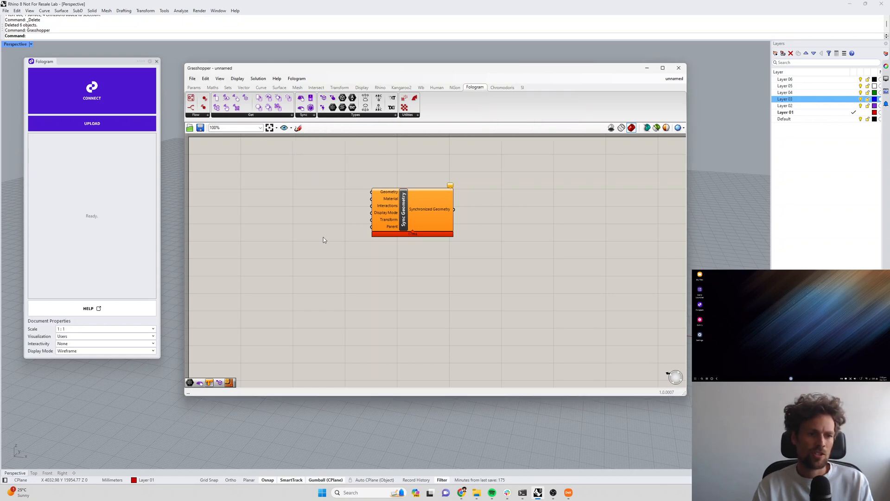
mouse_move(395, 265)
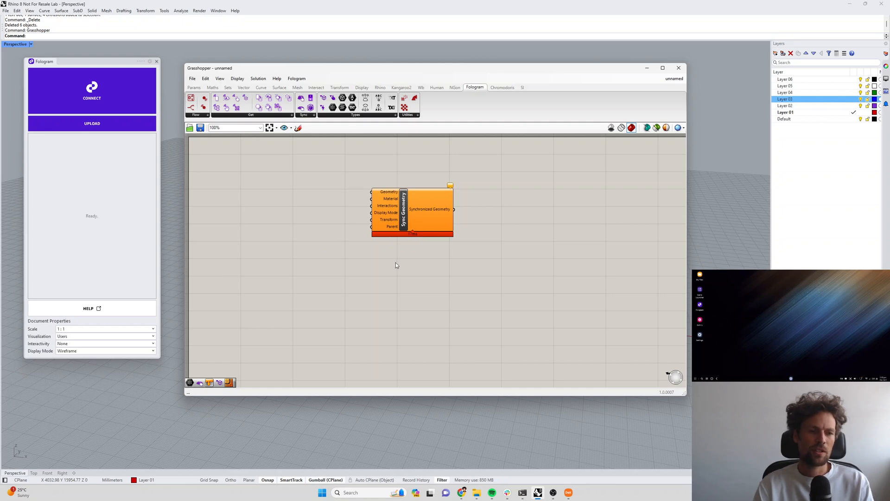
mouse_move(357, 223)
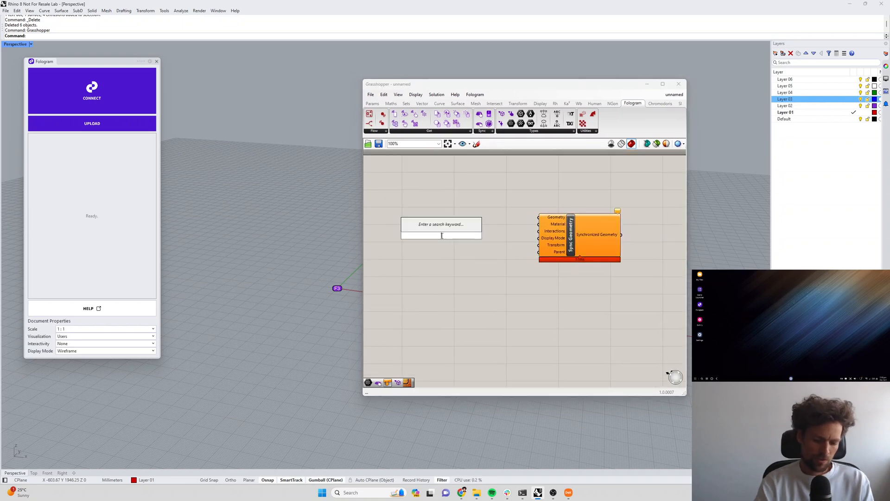
Add a Mesh Sphere and wire its mesh into Sync Geometry's Geometry input.
type("mesh sphere")
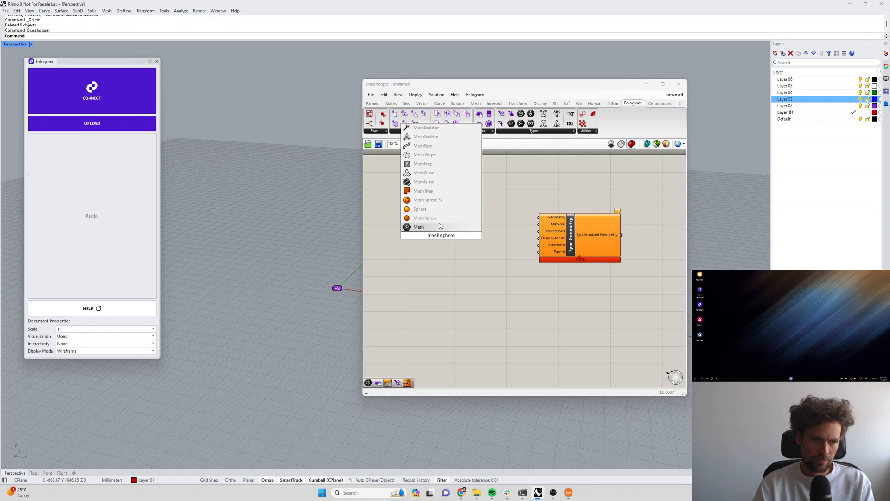
left_click(425, 218)
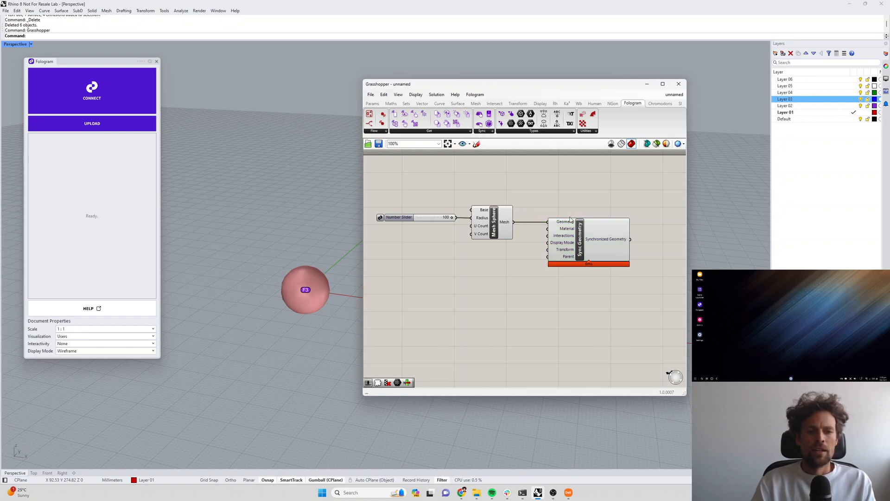
mouse_move(565, 222)
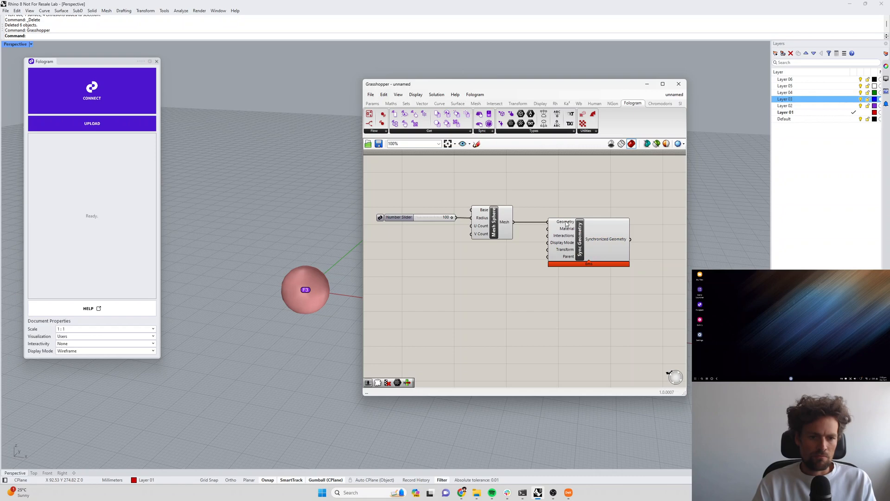
mouse_move(566, 221)
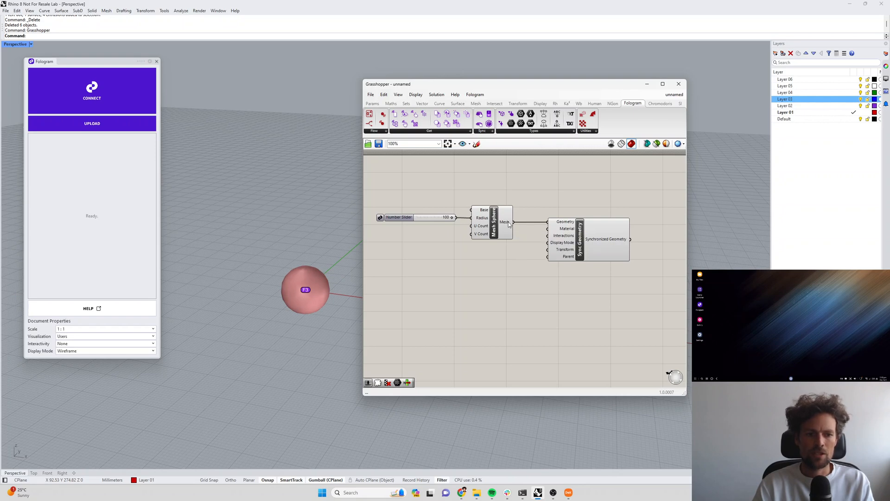
left_click(596, 243)
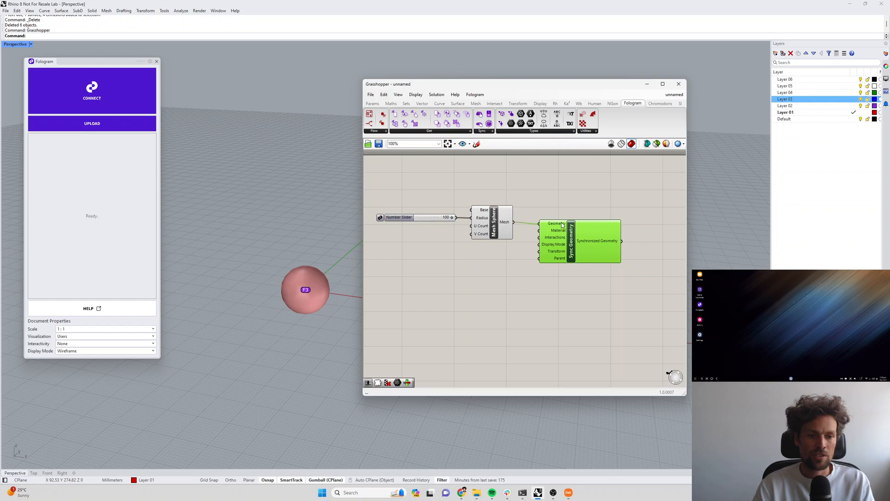
mouse_move(505, 222)
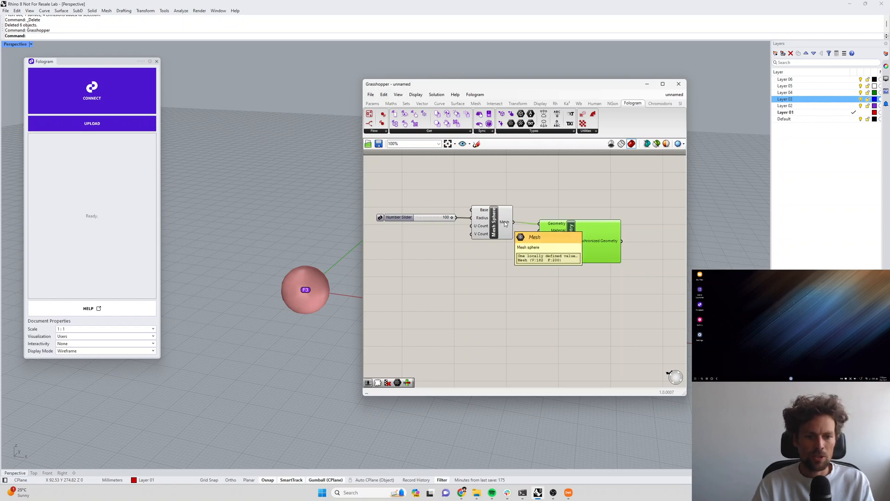
mouse_move(426, 218)
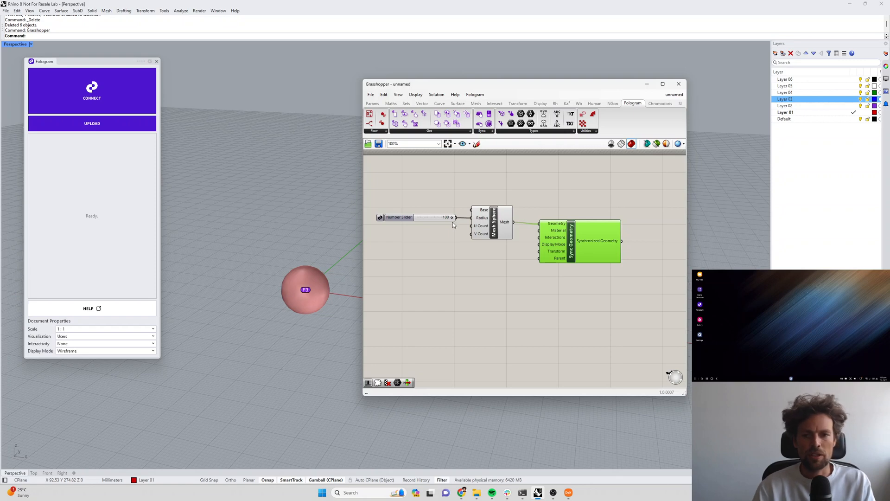
mouse_move(544, 227)
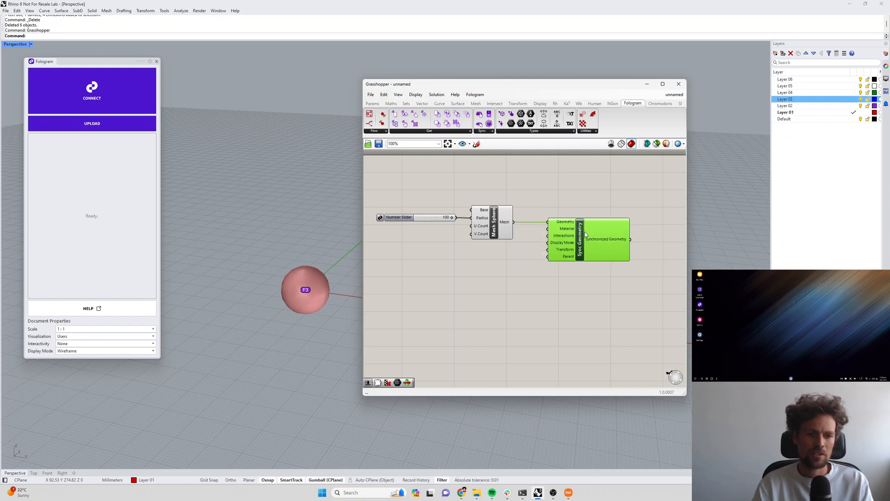
mouse_move(503, 222)
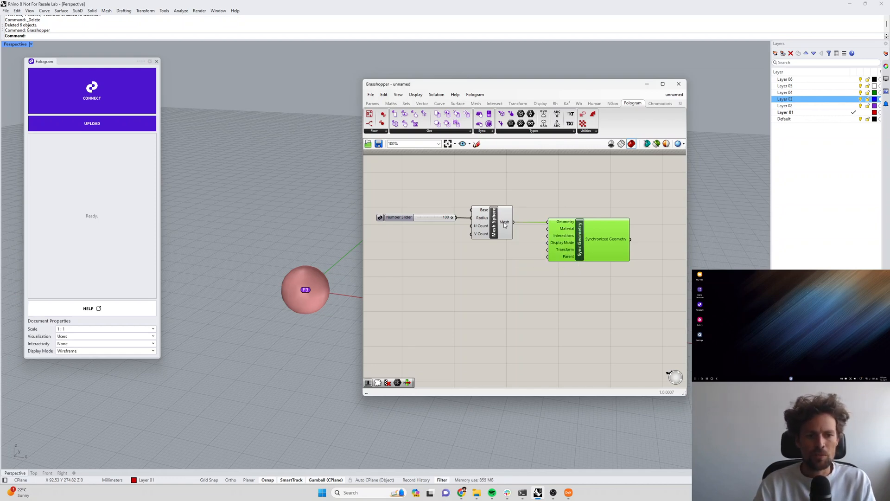
mouse_move(504, 222)
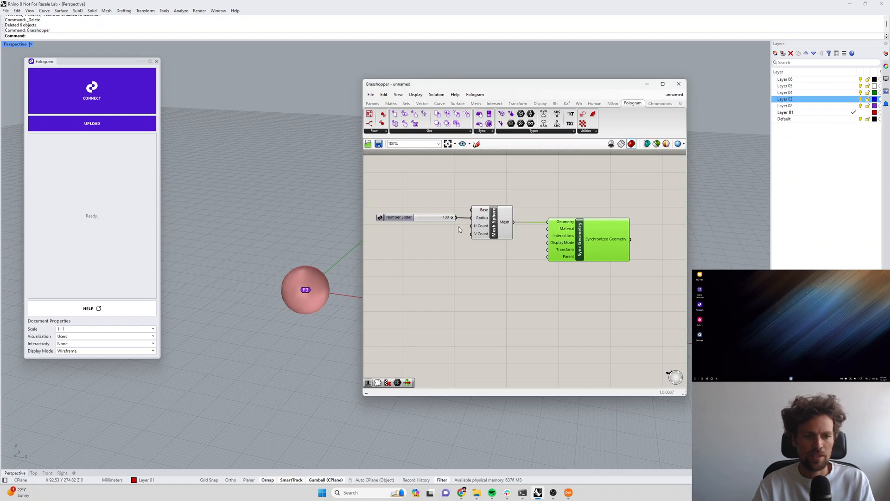
mouse_move(429, 248)
type("245")
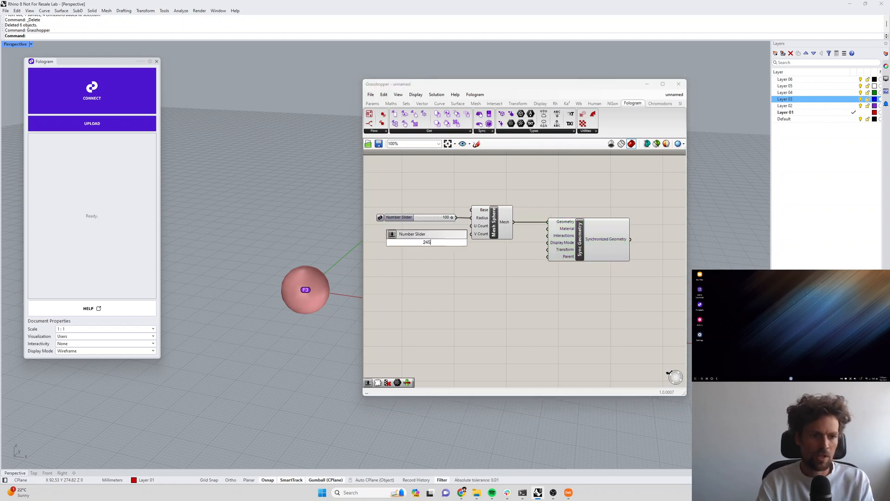
Create a slider at 65 for U and V Count, and set radius to 82.
key("Return")
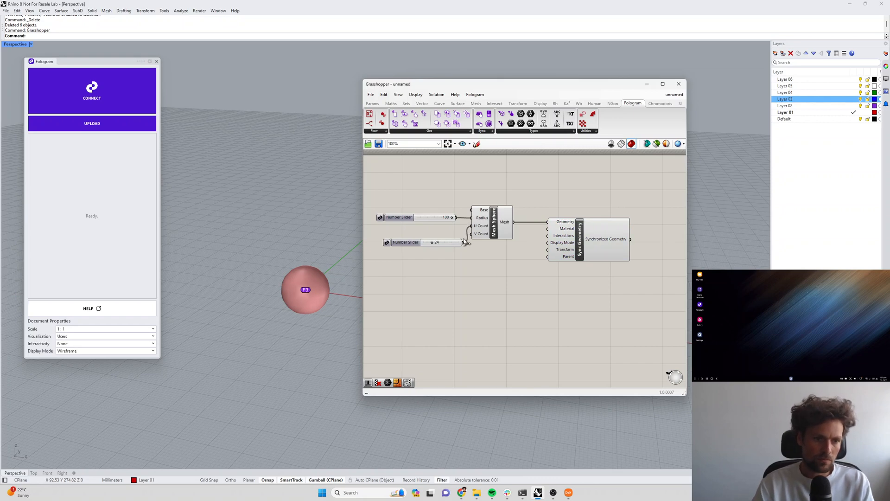
mouse_move(505, 222)
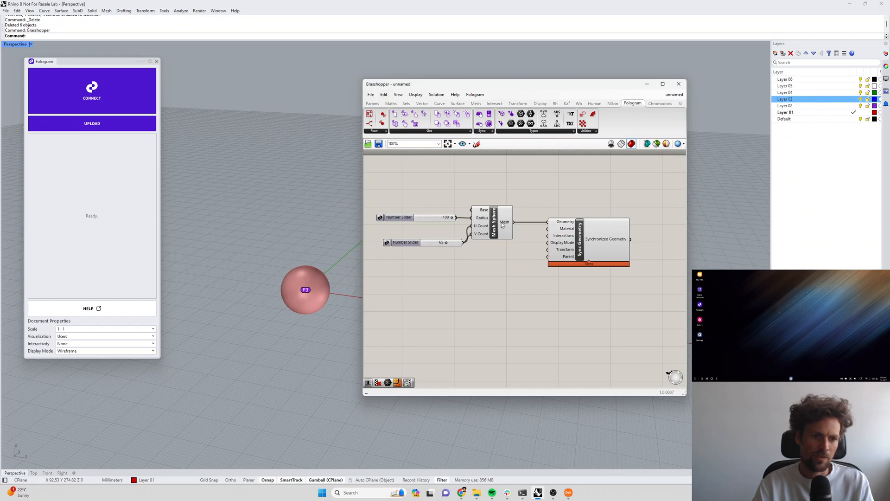
mouse_move(503, 222)
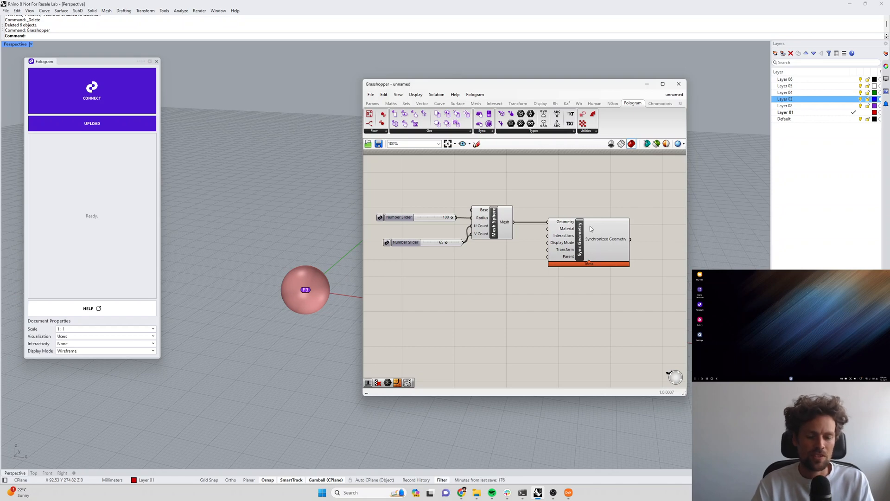
mouse_move(590, 228)
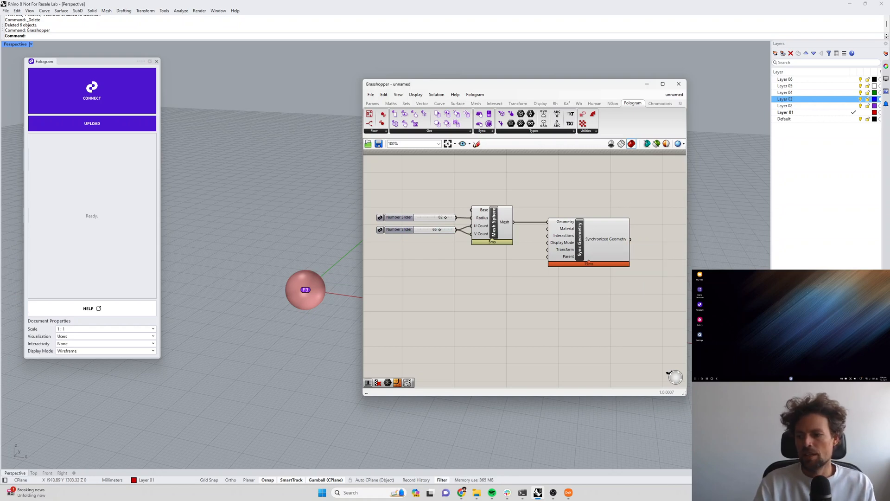
left_click(156, 61)
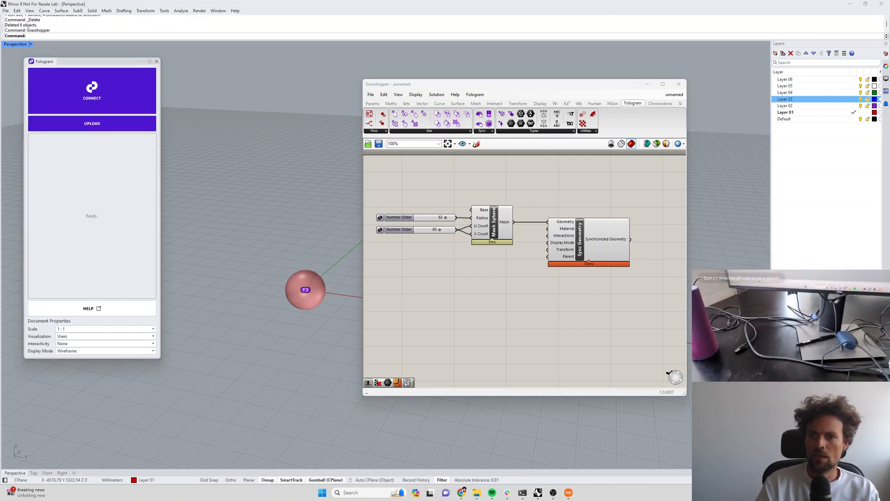
Show the Fologram App Link QR code for connecting a mobile device.
left_click(91, 93)
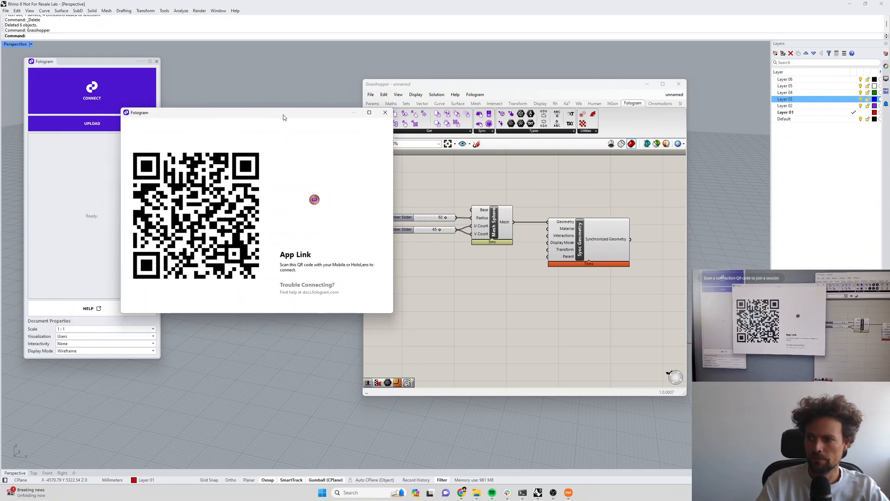
mouse_move(591, 222)
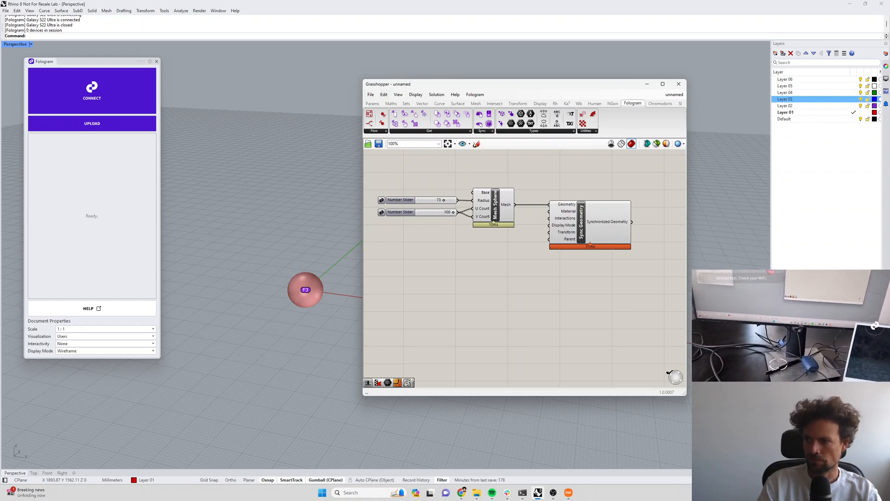
mouse_move(885, 230)
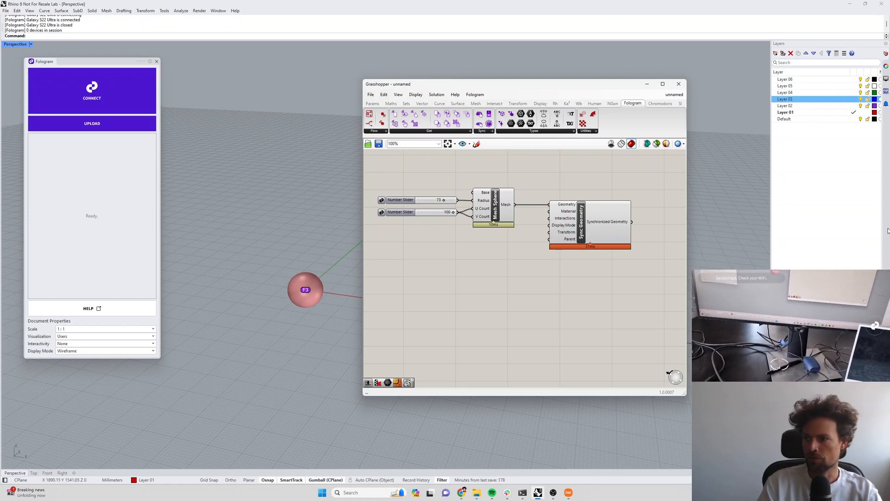
Connect the Galaxy S22 Ultra to the Fologram session from the App Link panel.
left_click(92, 91)
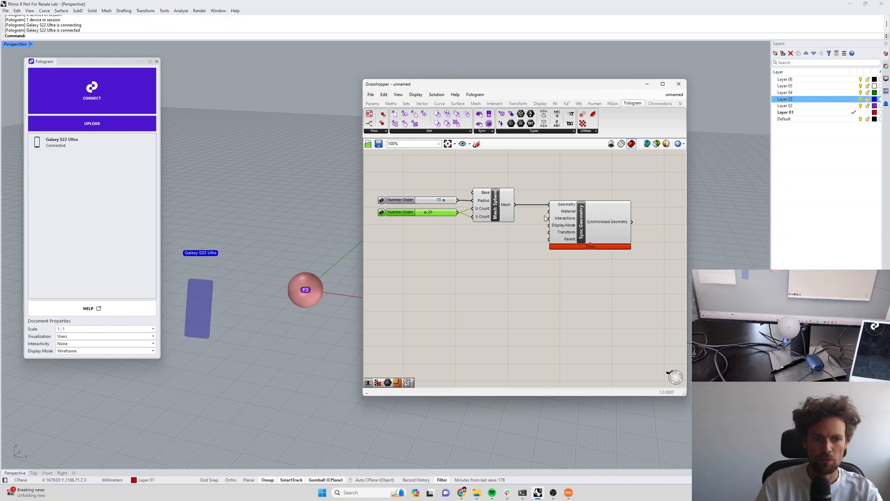
mouse_move(566, 211)
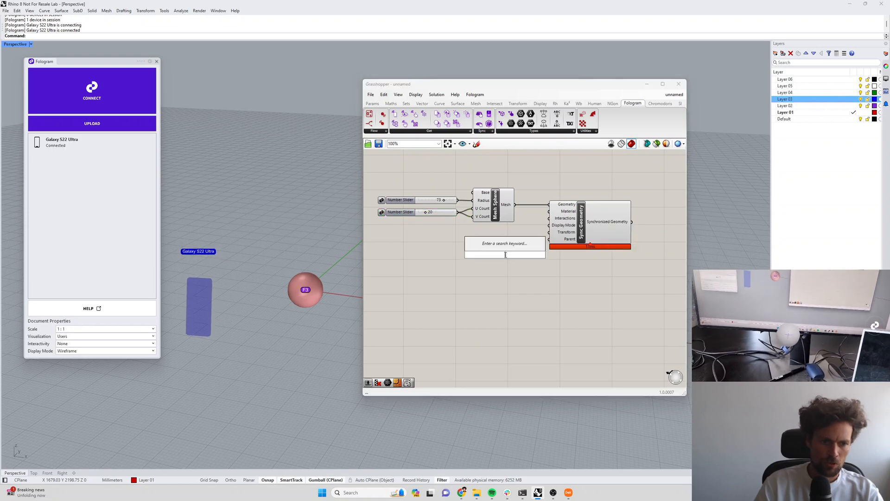
Add a Colour Swatch, pick its colour, and feed it into Sync Geometry's Material input.
type("swa")
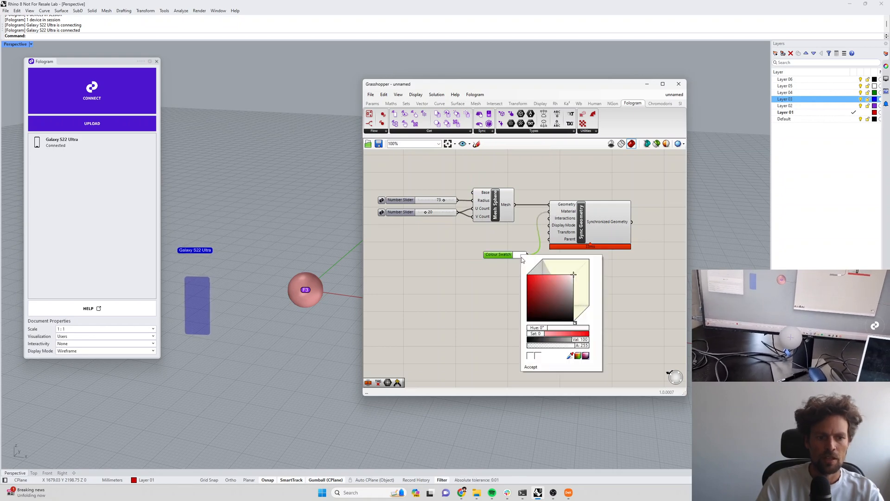
left_click(551, 289)
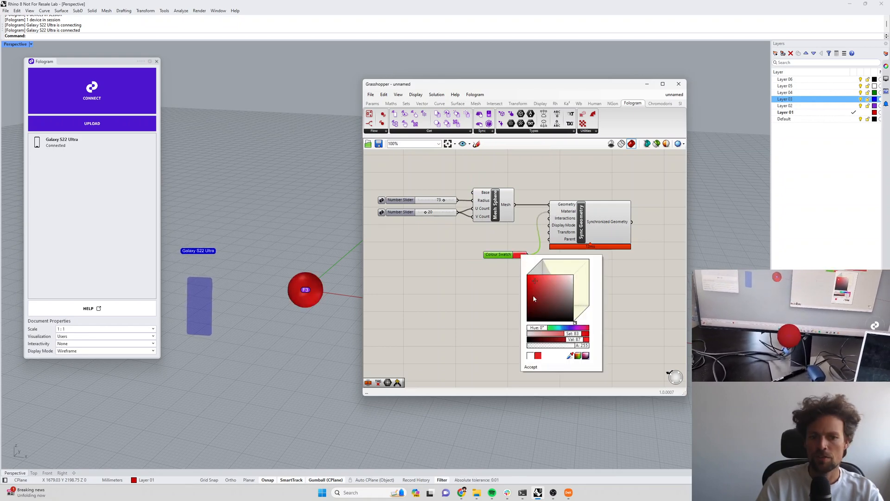
left_click(546, 272)
type("mater")
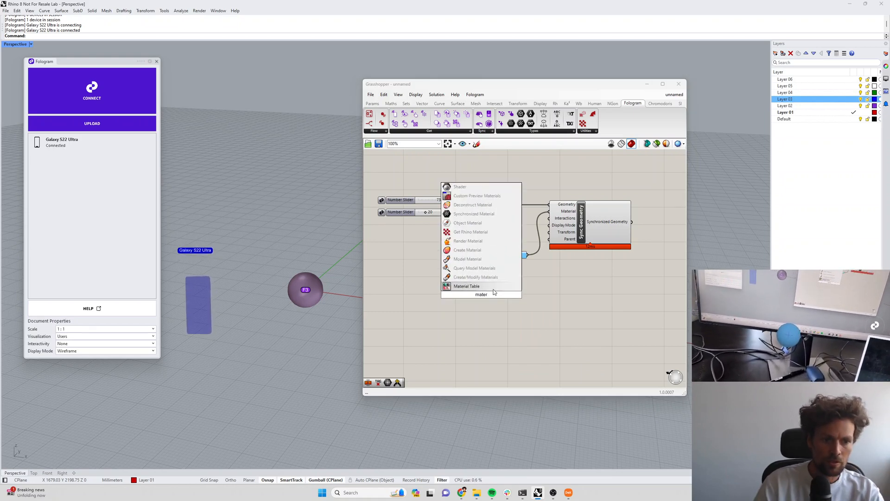
left_click(467, 249)
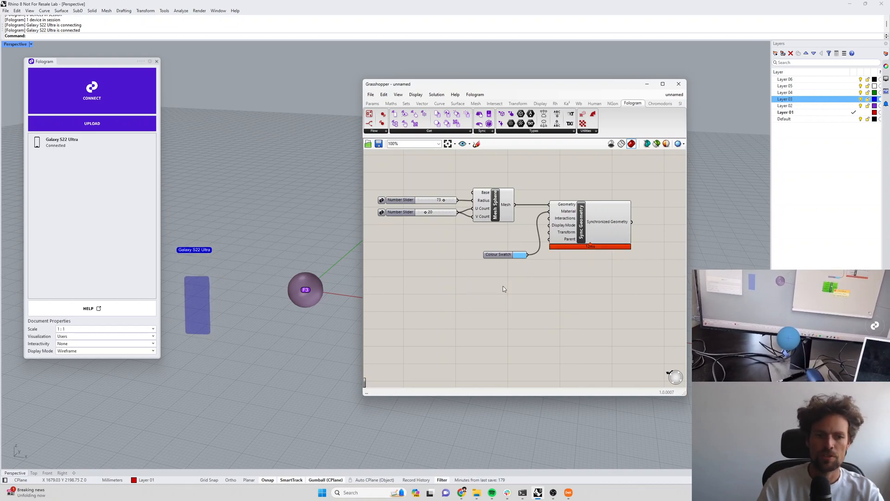
left_click(589, 226)
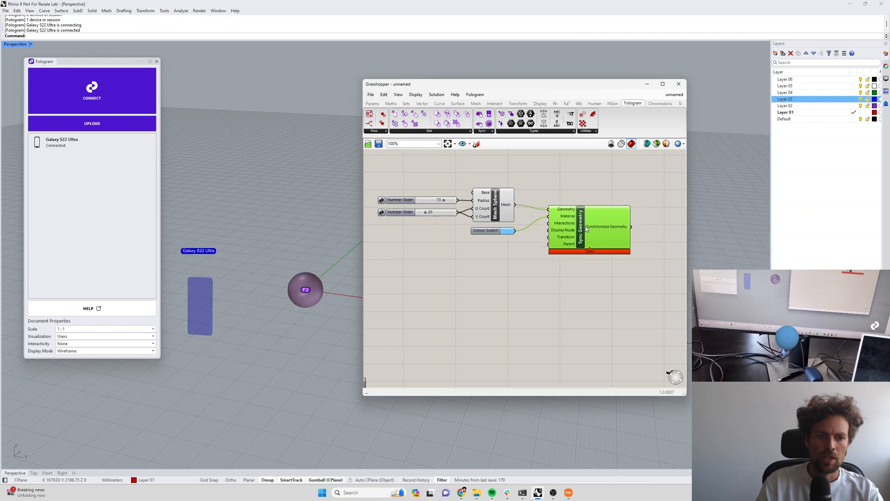
mouse_move(559, 237)
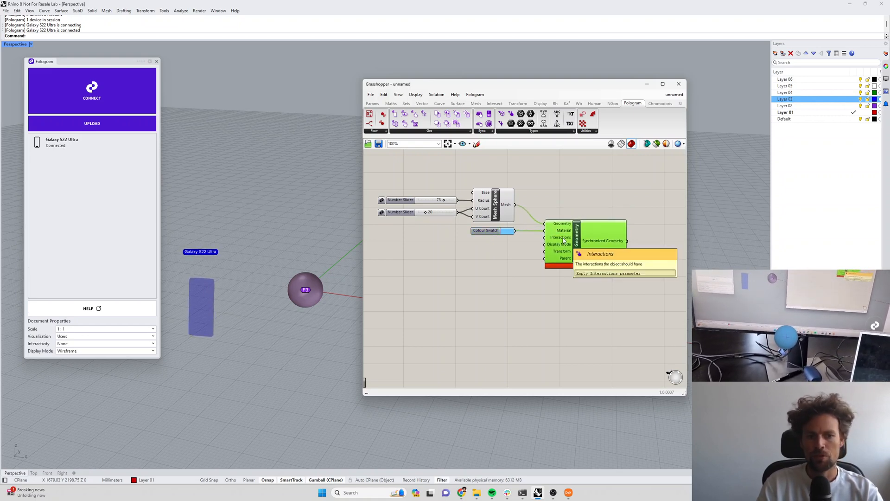
mouse_move(560, 245)
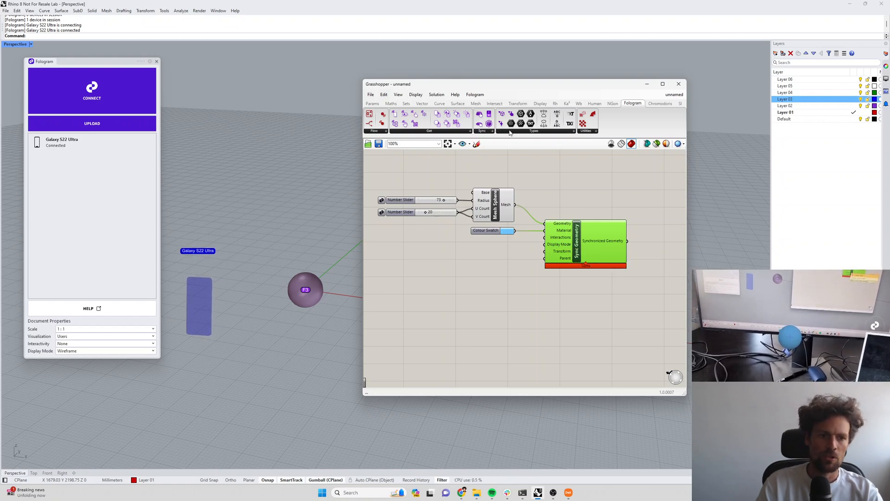
Add Interaction Type (Select, Move) and Display Mode (Rendered) components feeding Sync Geometry.
left_click(533, 123)
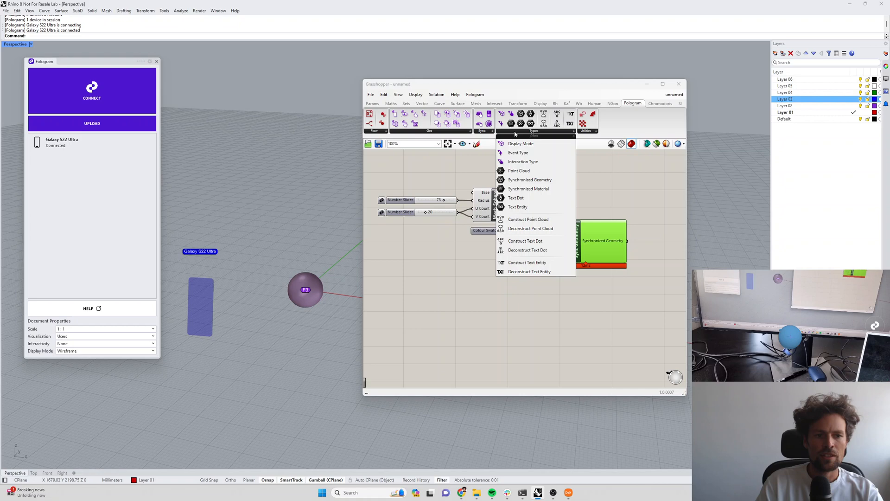
mouse_move(523, 162)
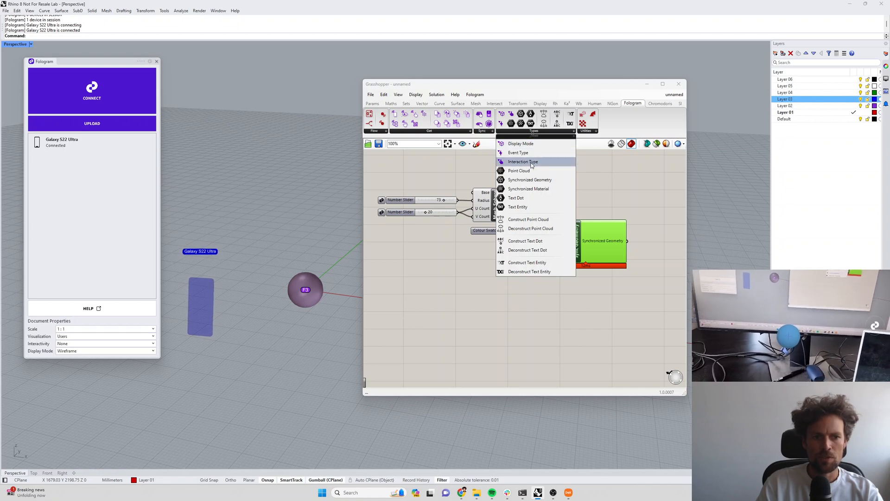
left_click(521, 162)
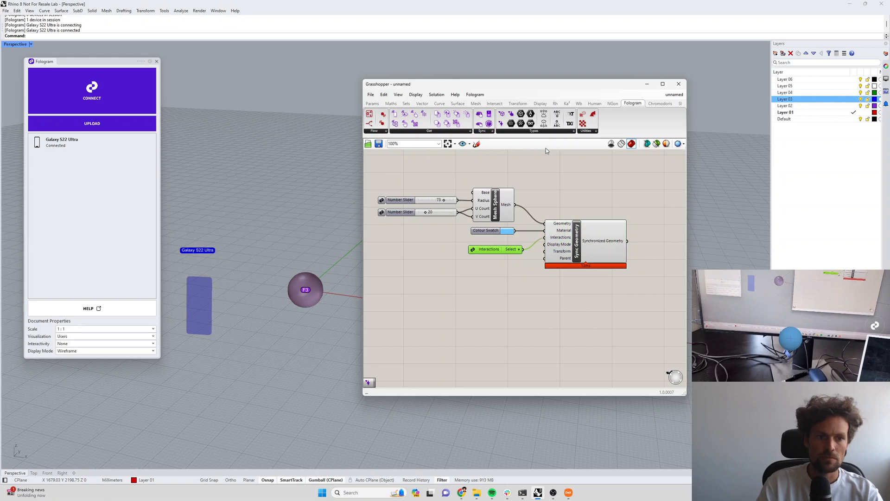
left_click(533, 131)
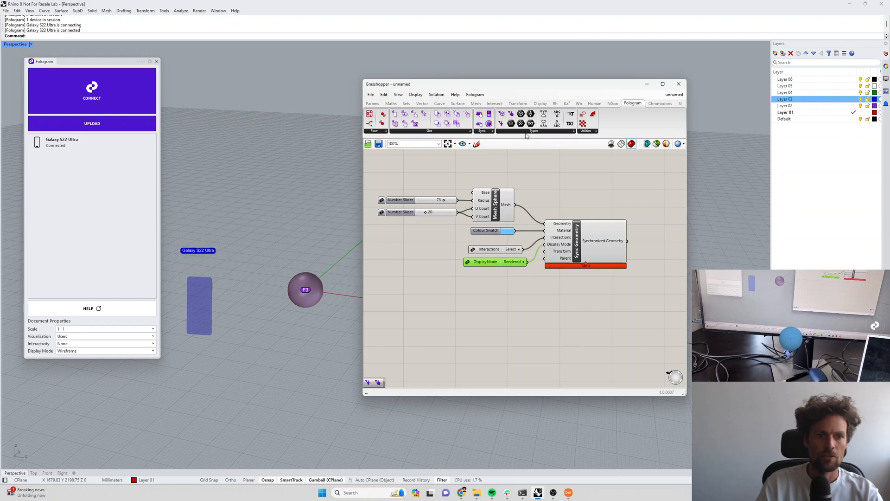
left_click(533, 124)
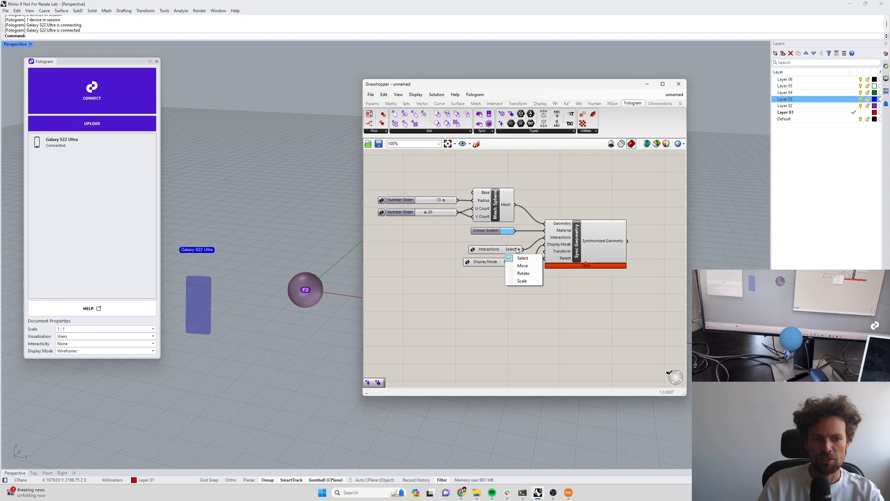
mouse_move(523, 266)
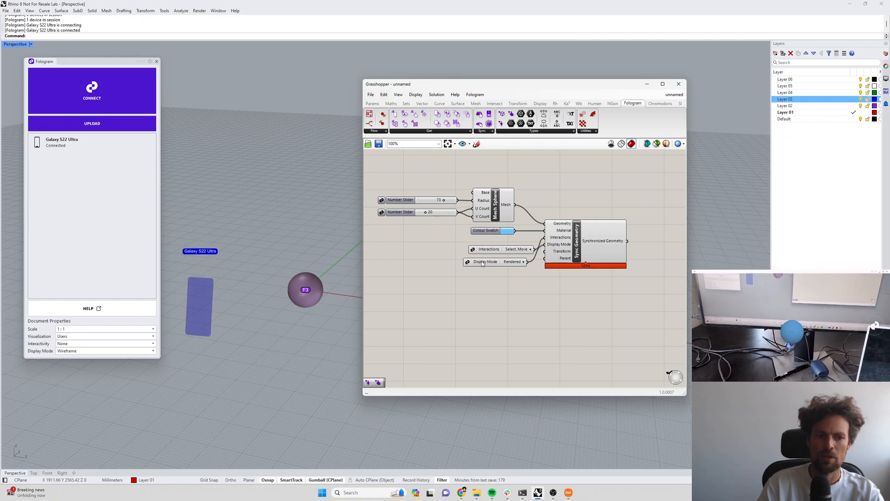
left_click(485, 262)
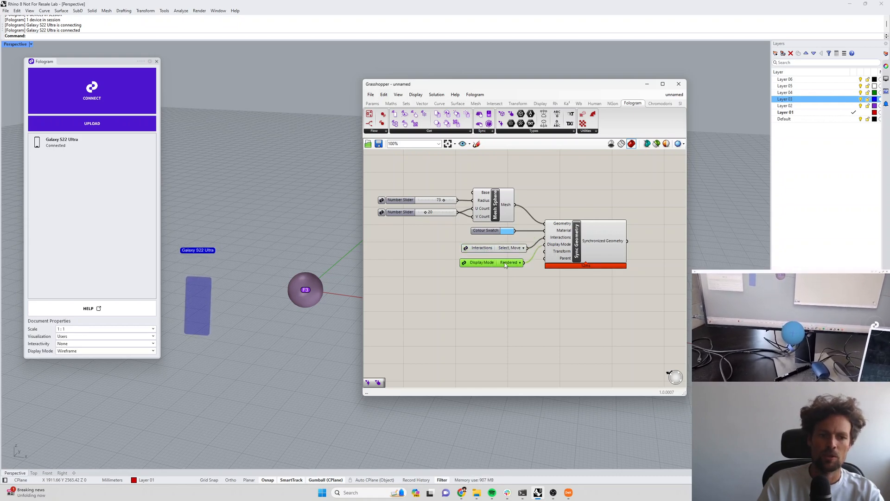
Try Shaded, Wireframe and RenderedWireframe display modes, finally settling on RenderedSilhouette.
left_click(509, 262)
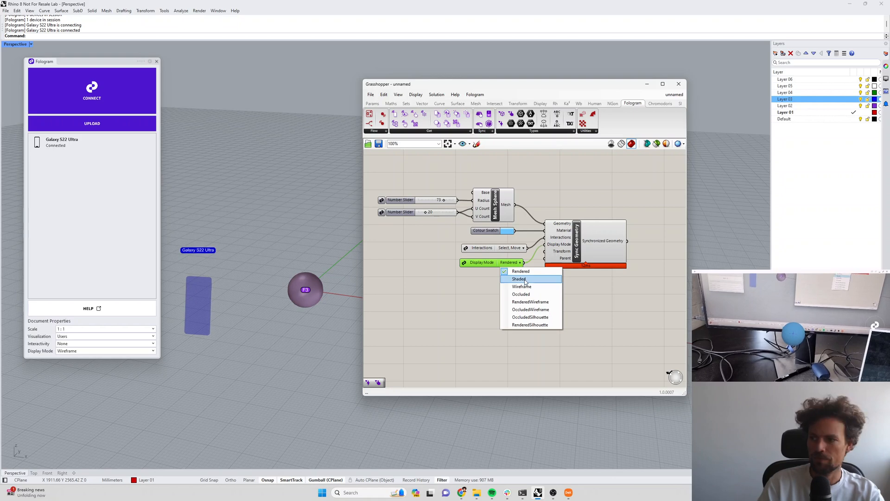
left_click(519, 279)
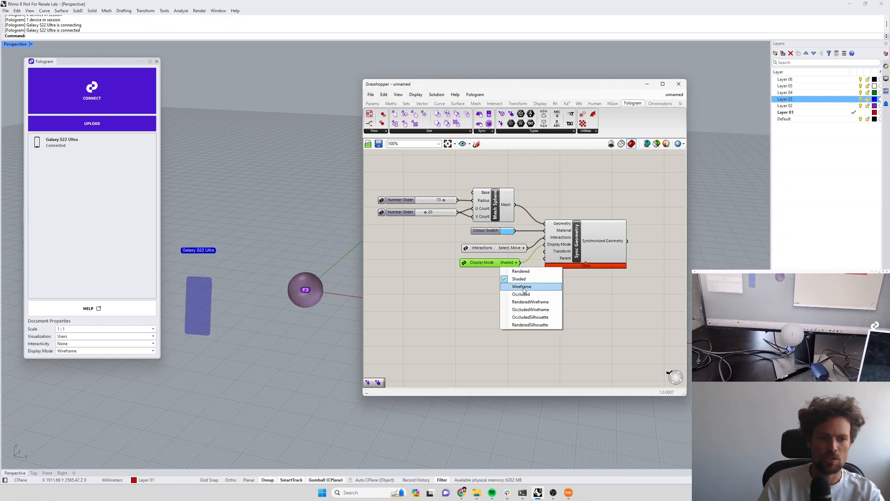
left_click(521, 286)
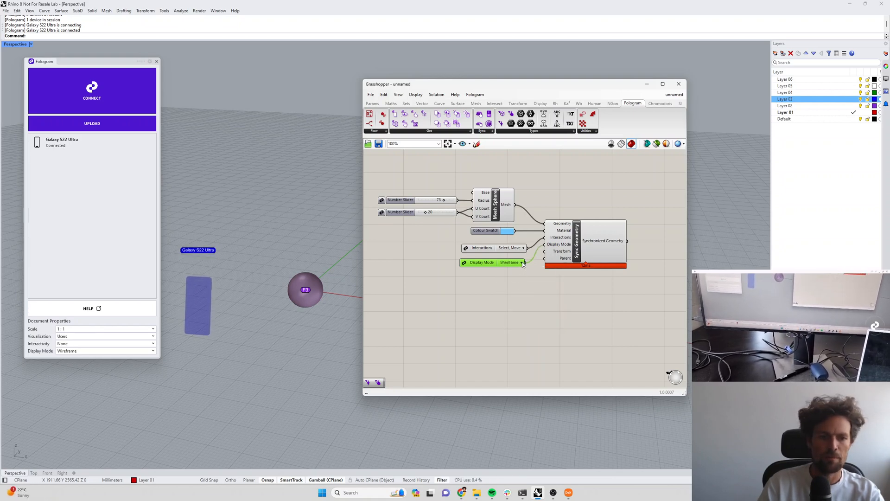
left_click(521, 262)
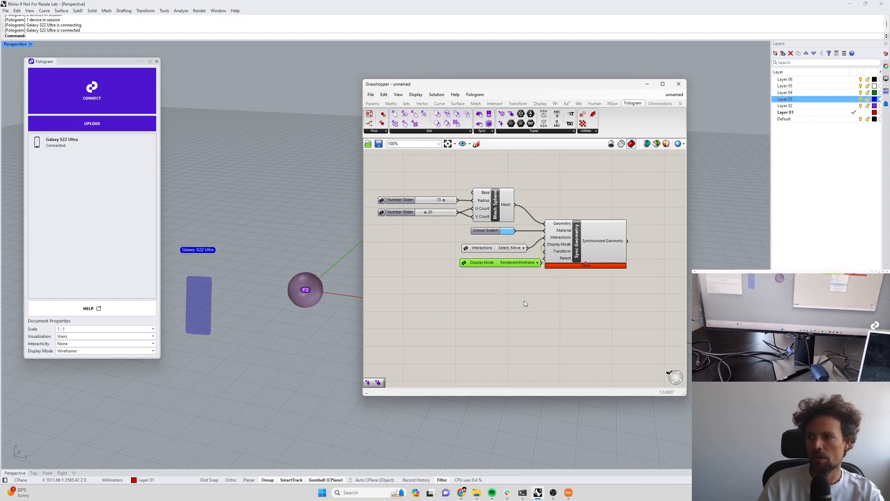
left_click(608, 240)
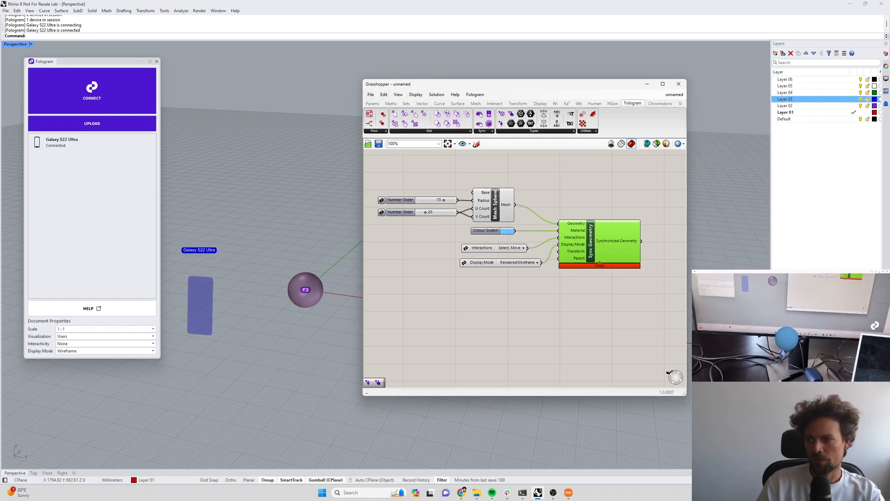
left_click(517, 262)
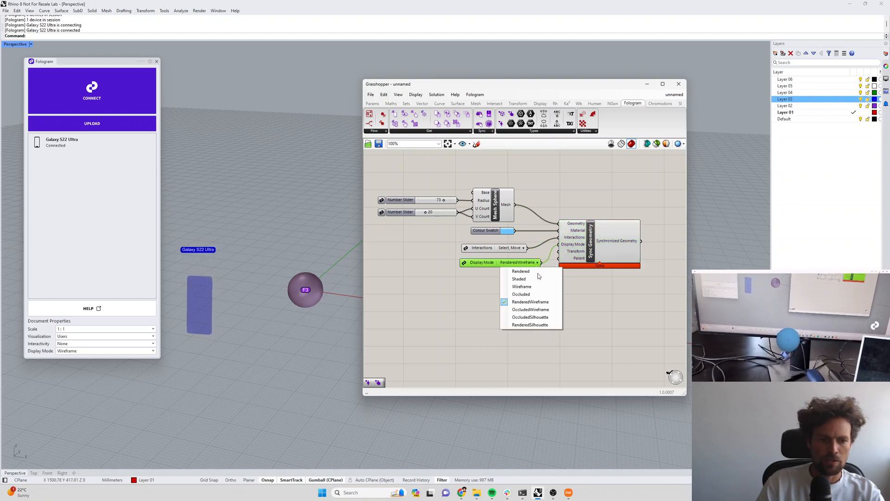
left_click(529, 324)
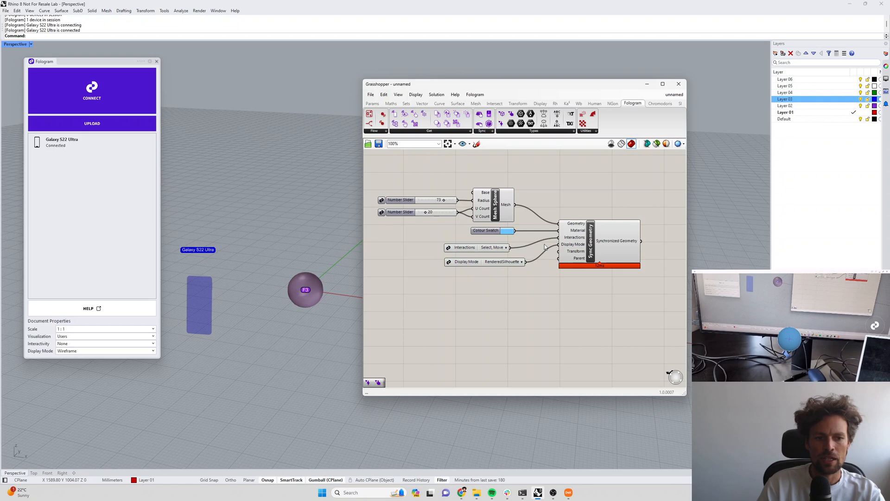
mouse_move(464, 247)
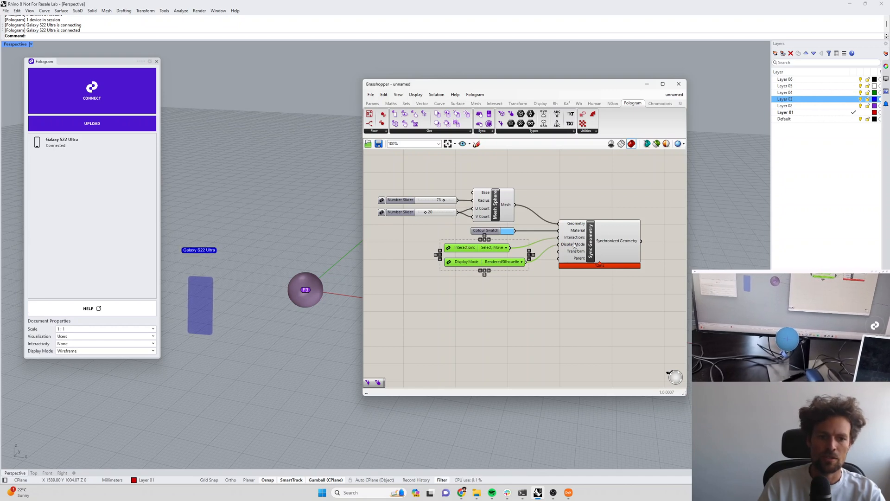
mouse_move(576, 244)
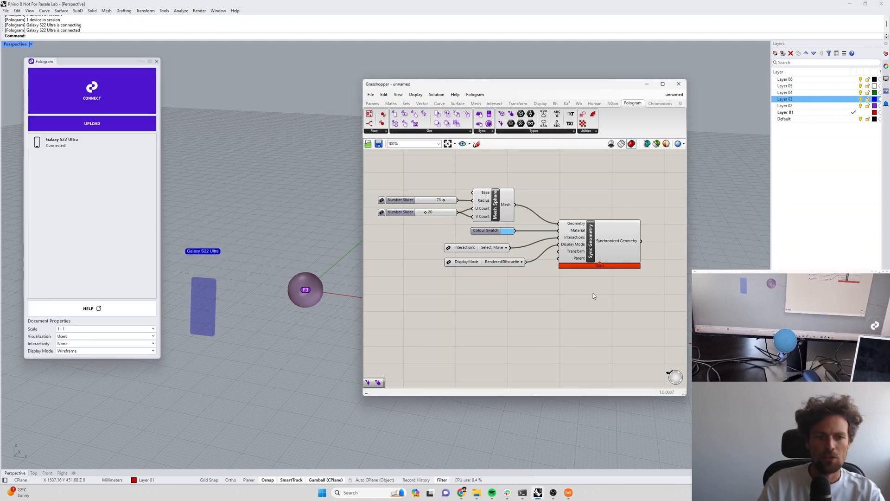
mouse_move(607, 285)
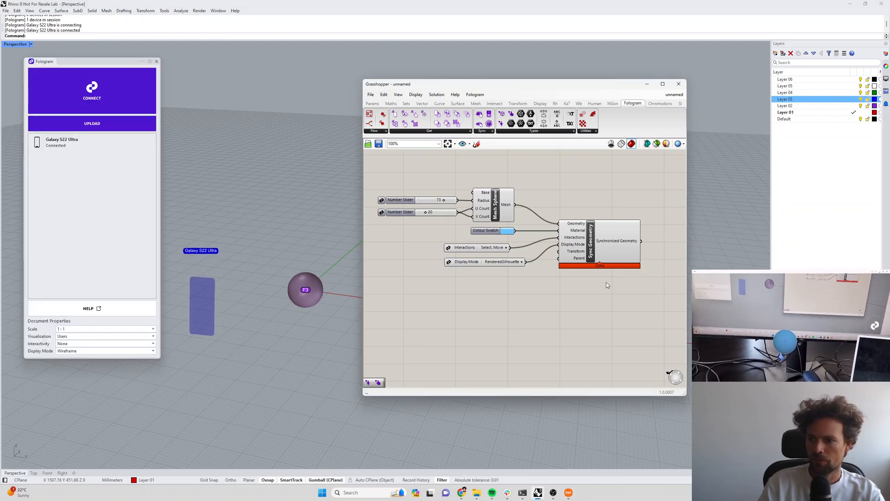
mouse_move(593, 261)
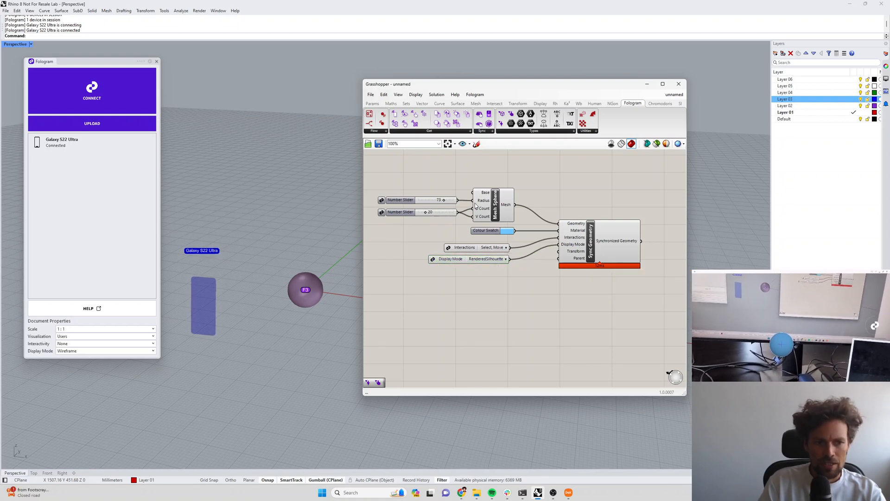
Add Move and Unit Z components to shift the mesh sphere upward along Z.
scroll("down", 3)
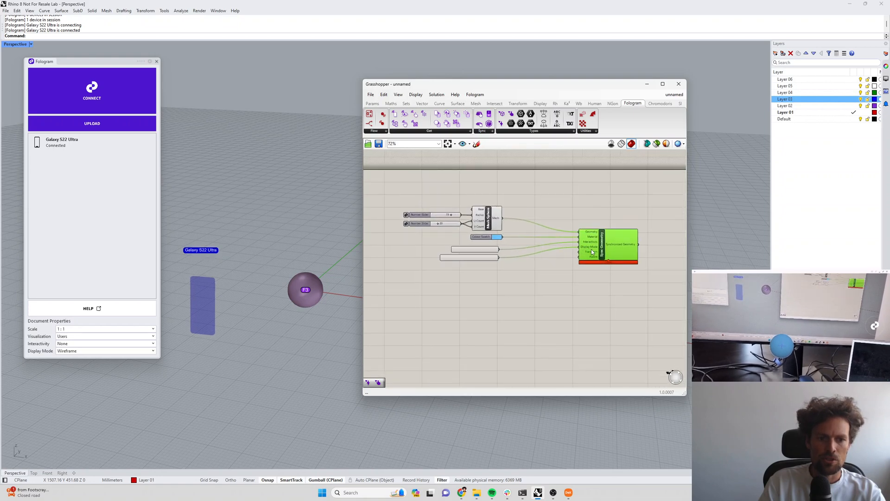
scroll("up", 3)
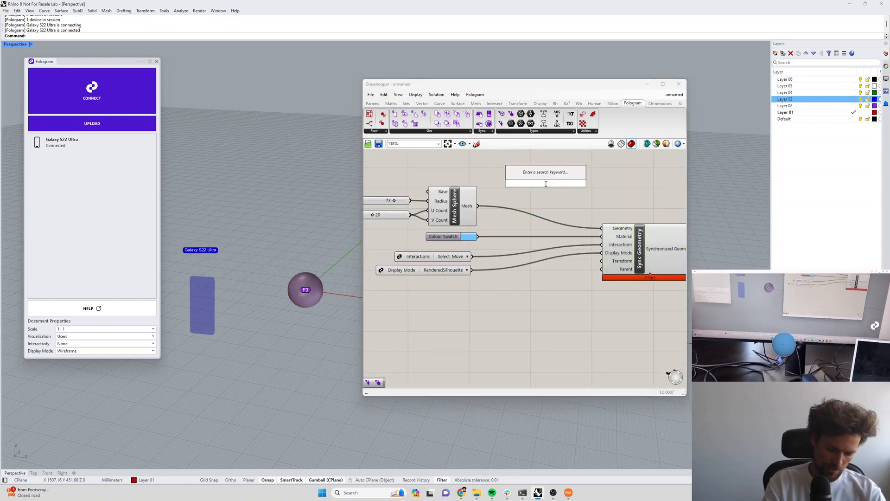
type("move")
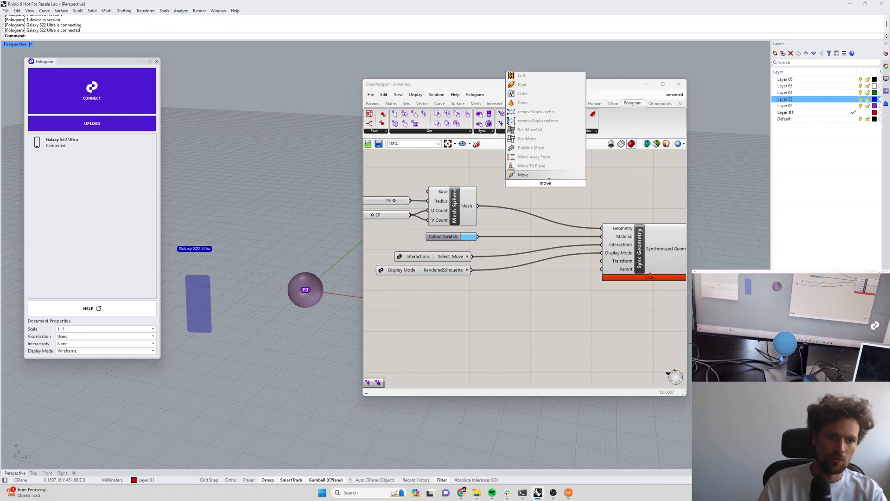
left_click(522, 175)
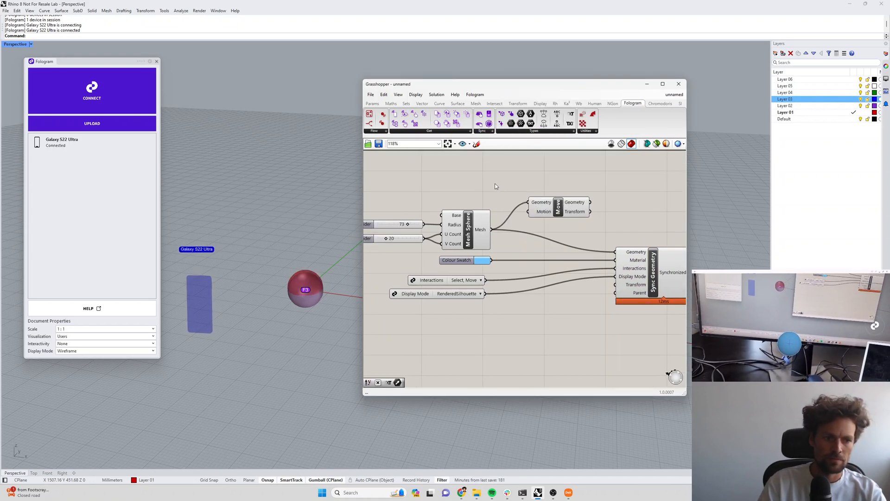
double_click(493, 183)
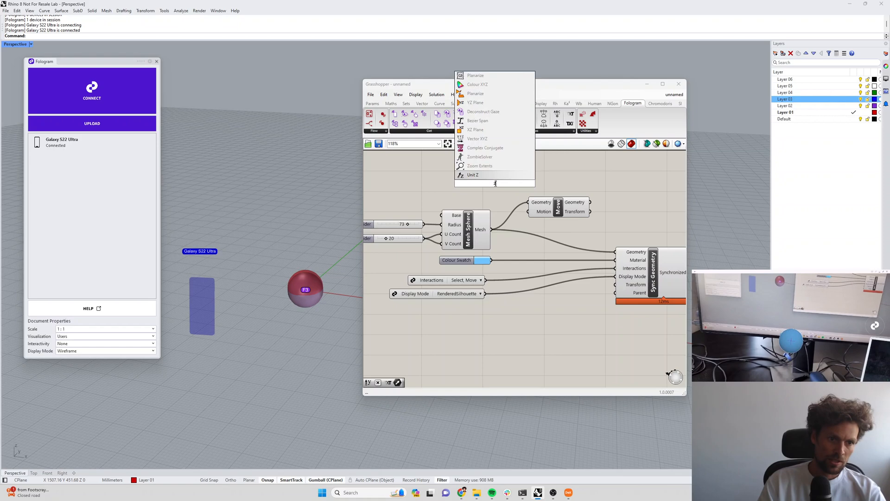
left_click(472, 175)
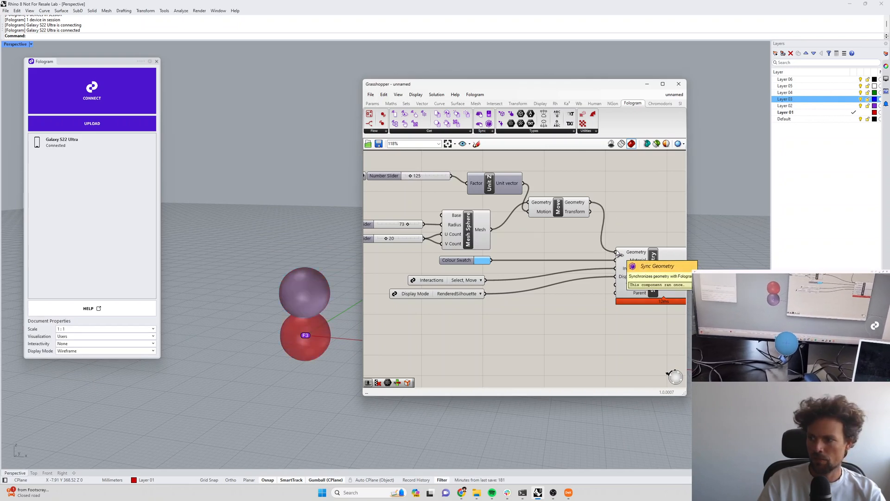
scroll("down", 3)
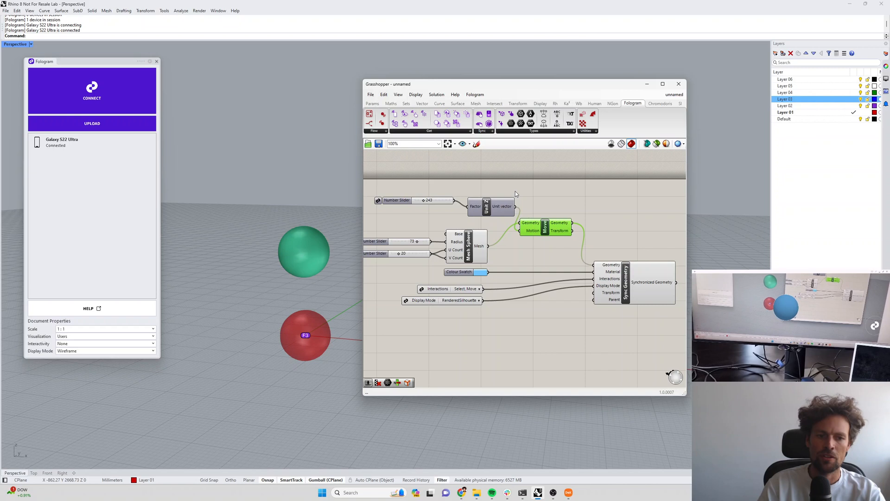
mouse_move(624, 282)
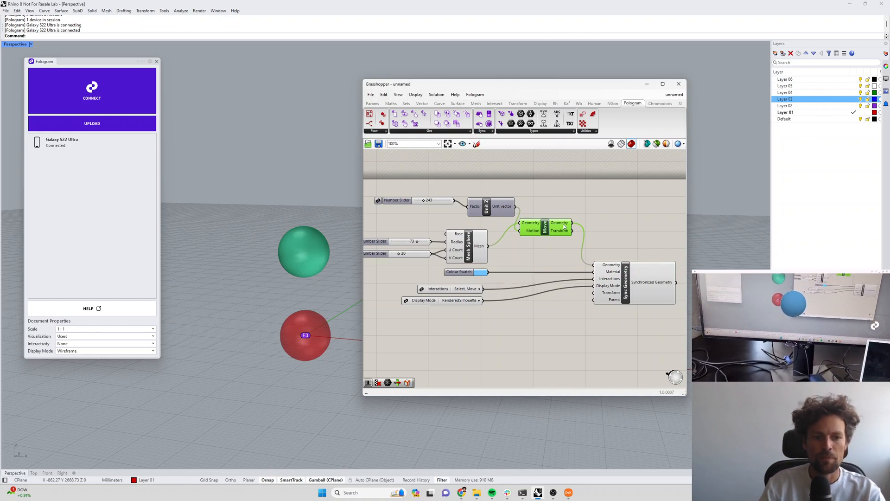
mouse_move(559, 223)
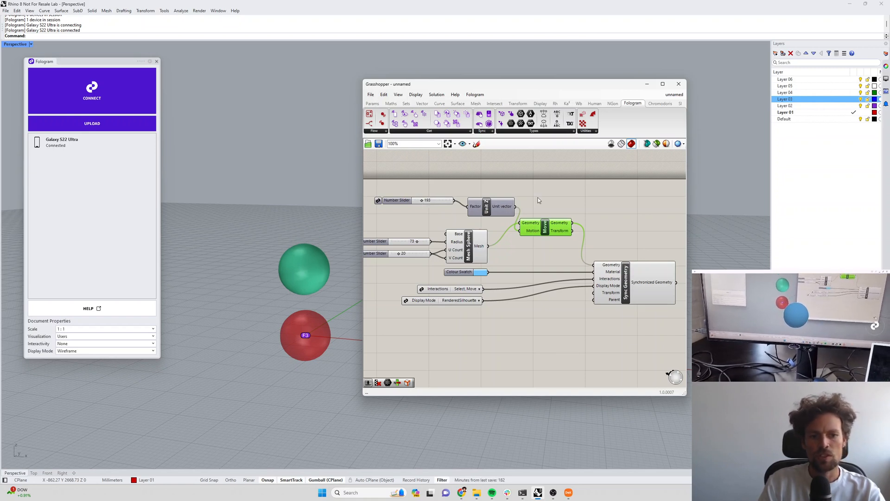
mouse_move(568, 231)
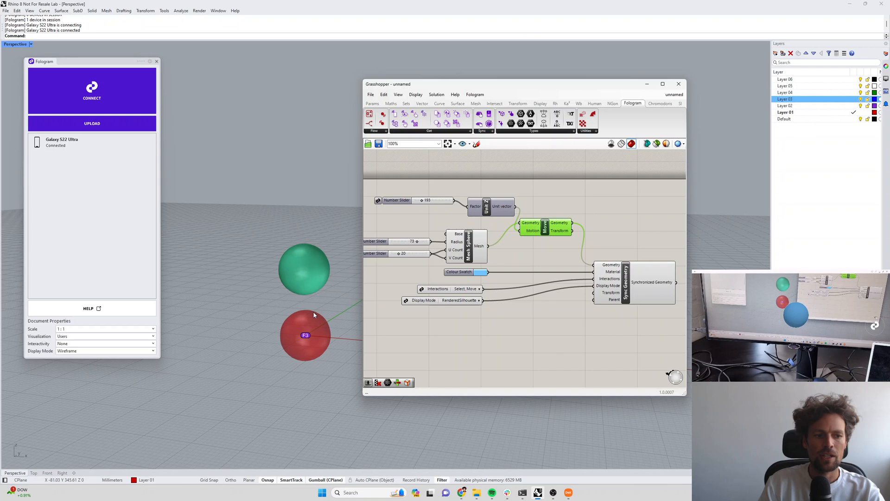
mouse_move(340, 305)
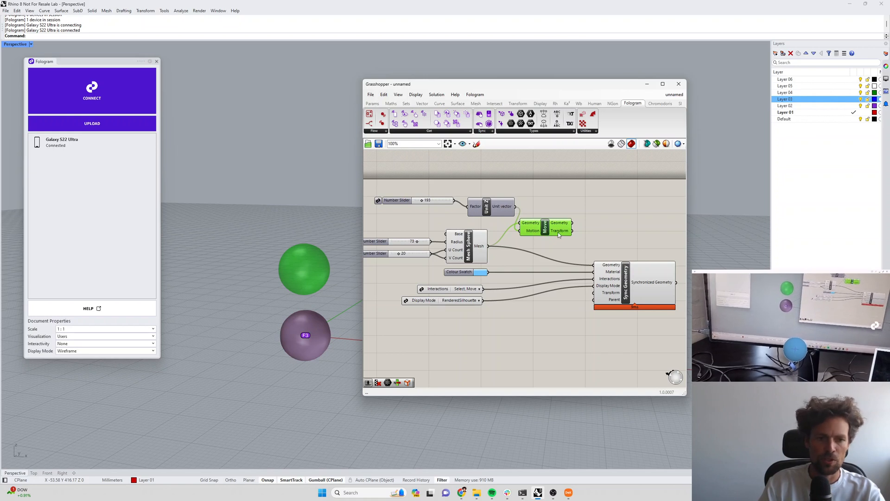
mouse_move(566, 223)
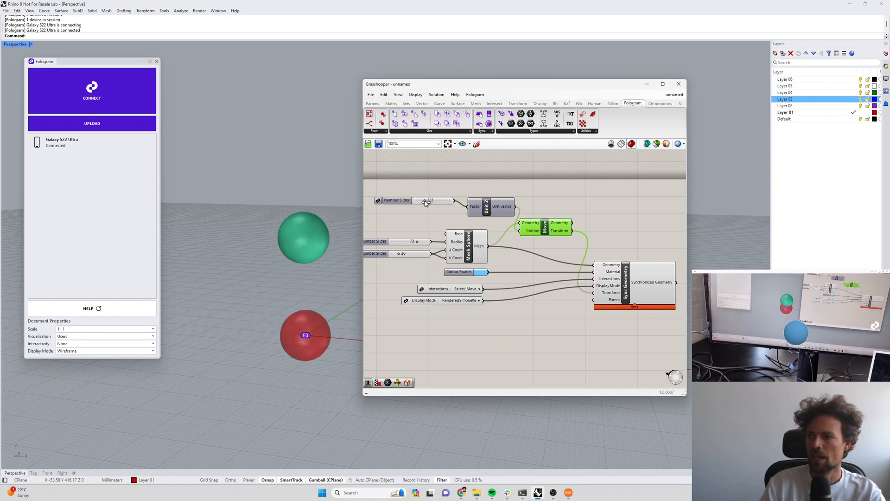
mouse_move(428, 200)
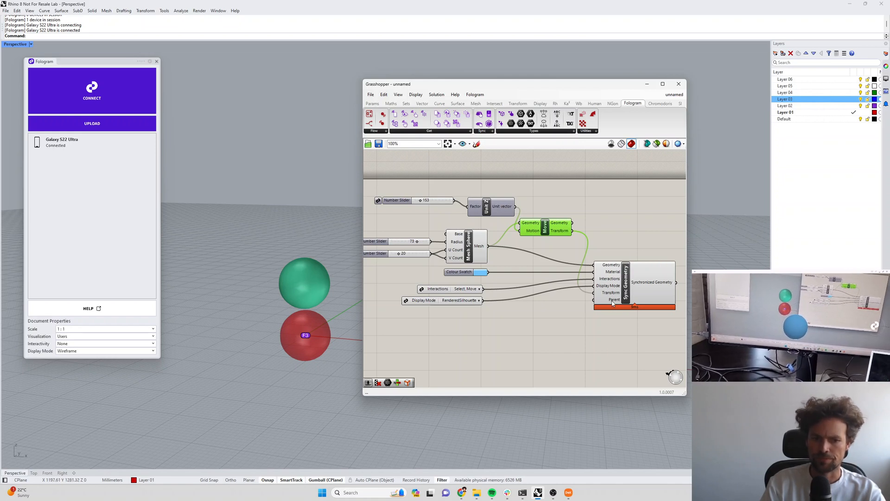
mouse_move(614, 299)
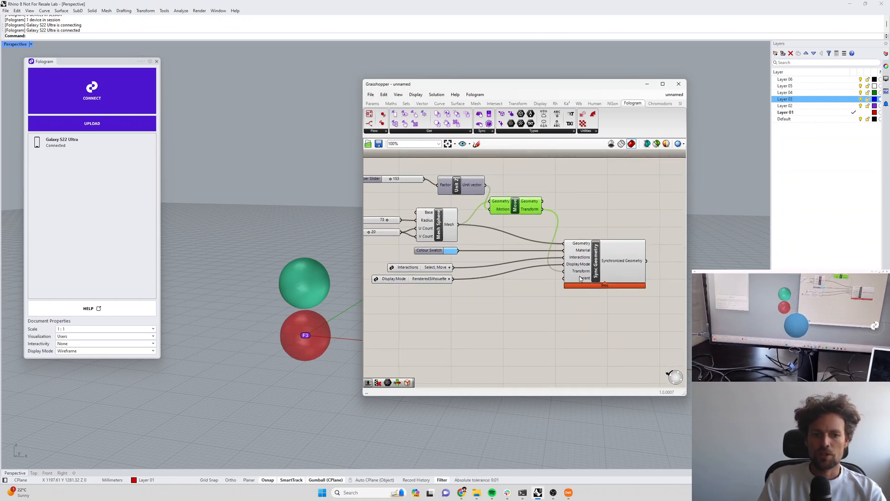
mouse_move(582, 278)
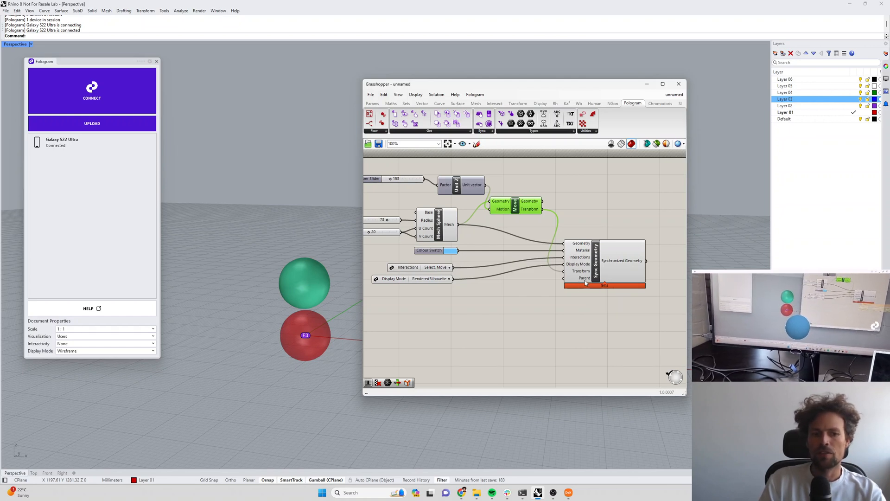
mouse_move(581, 271)
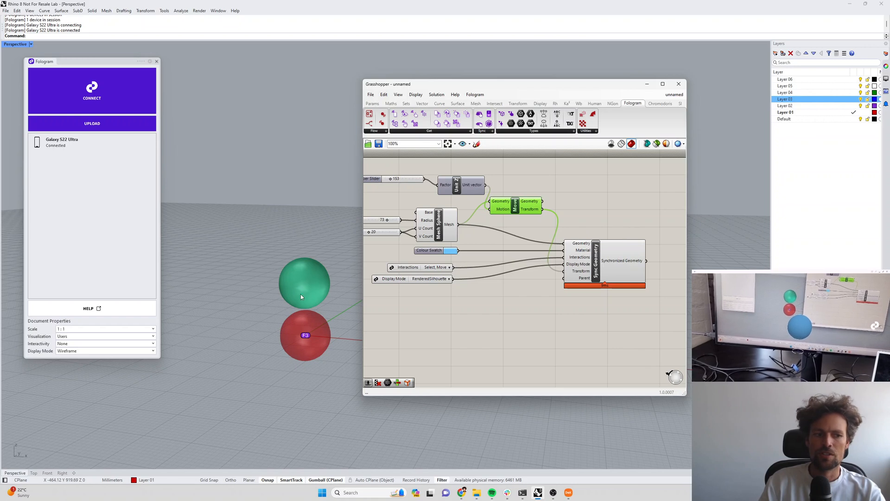
mouse_move(663, 207)
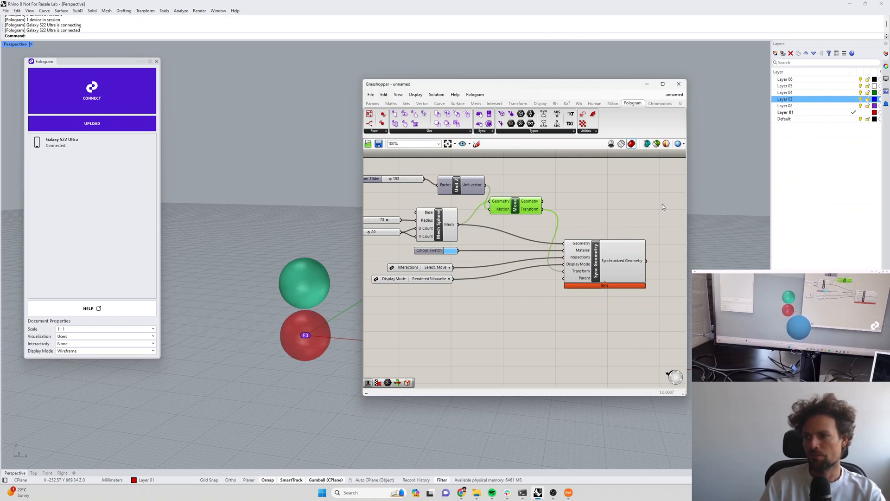
mouse_move(612, 273)
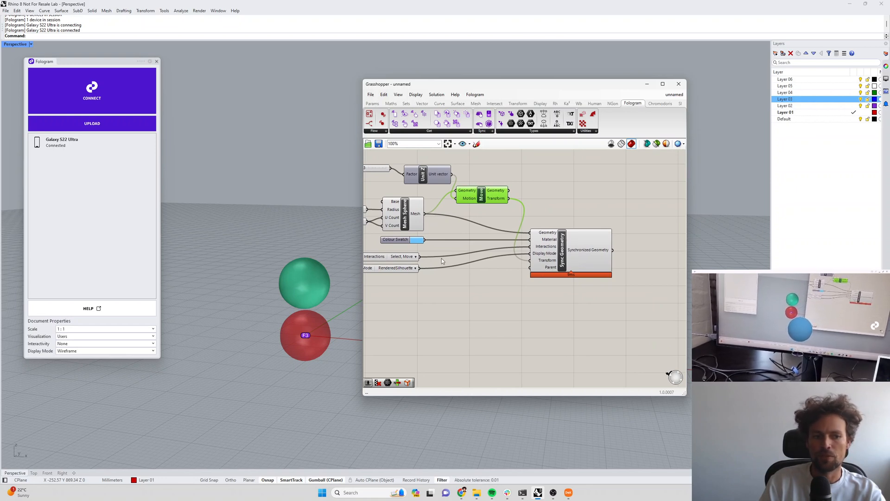
mouse_move(471, 181)
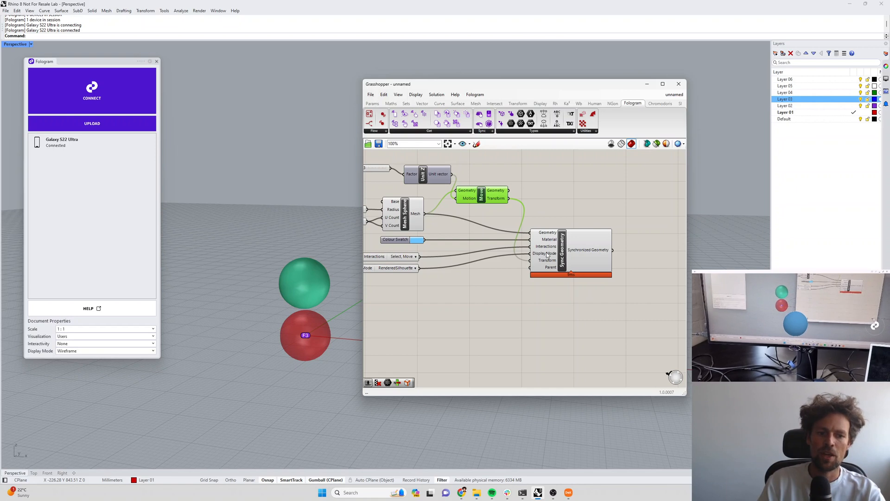
mouse_move(530, 260)
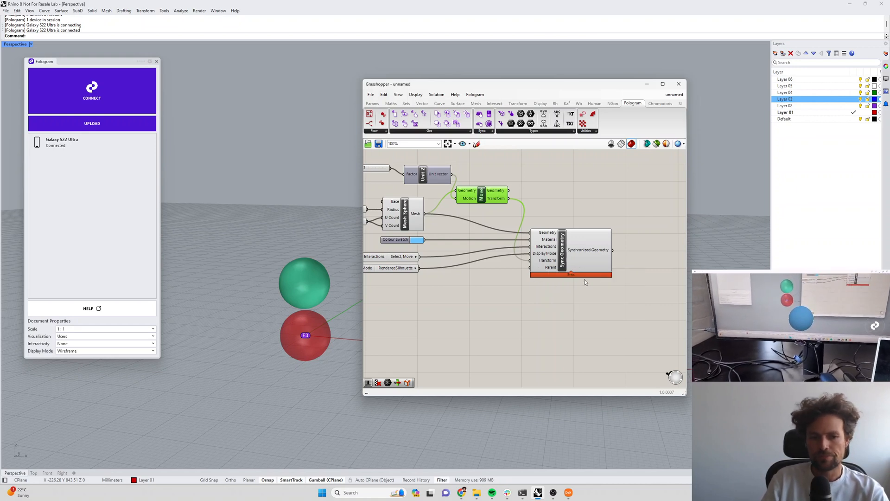
mouse_move(561, 272)
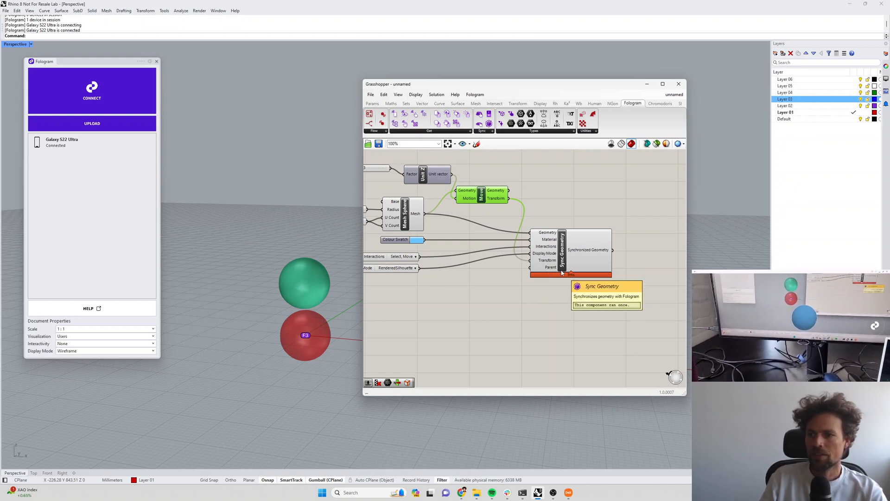
scroll("down", 3)
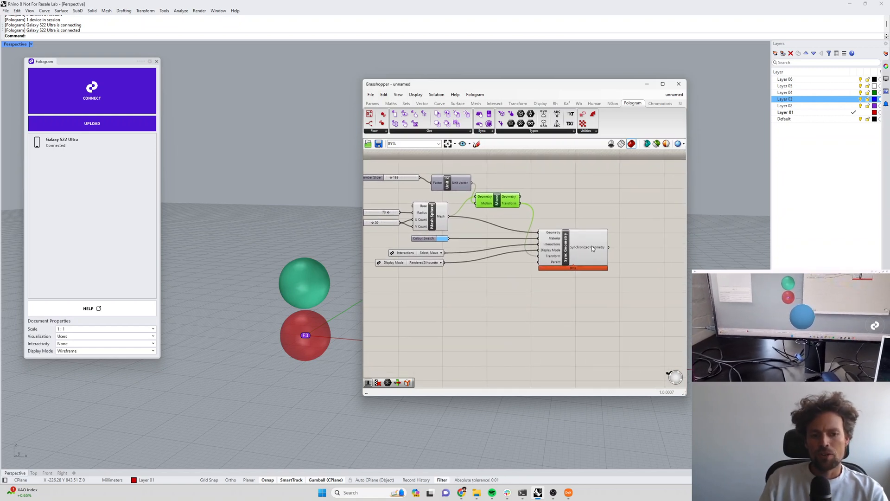
mouse_move(593, 247)
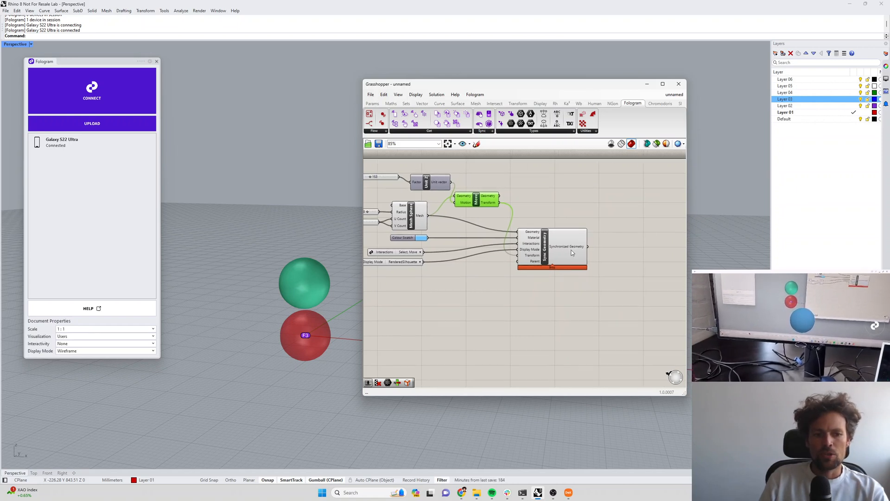
mouse_move(576, 246)
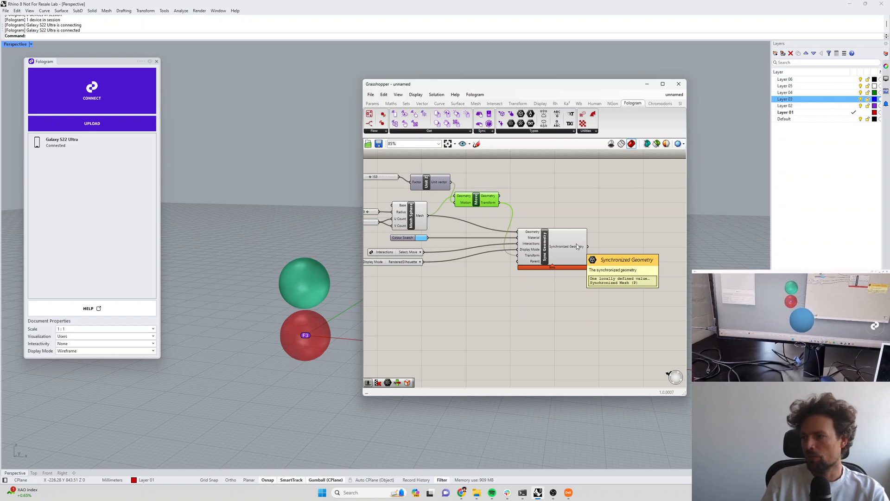
mouse_move(574, 234)
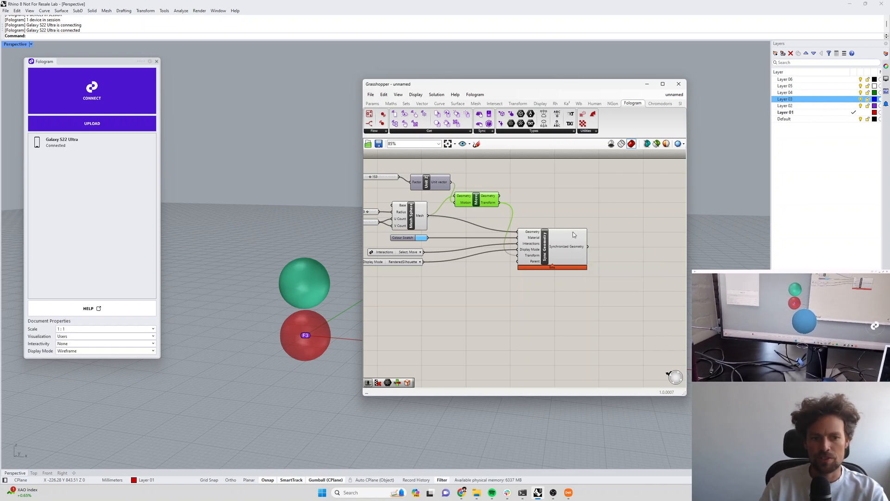
mouse_move(574, 245)
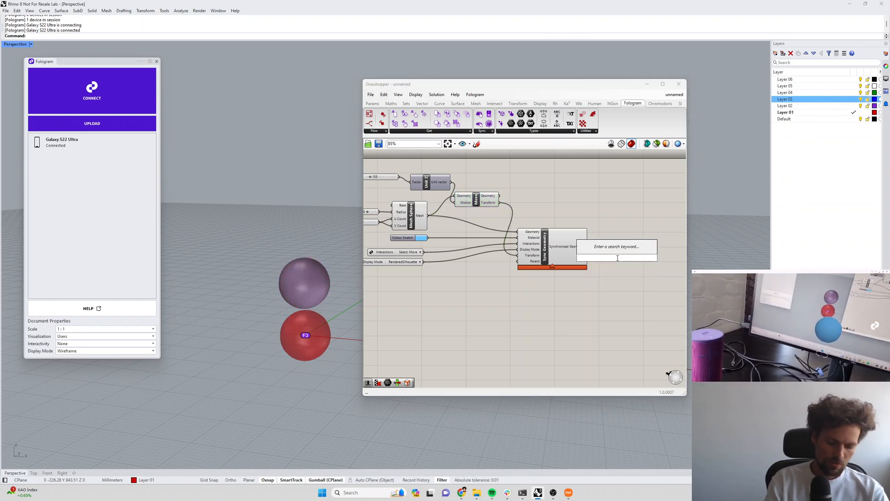
type("mes")
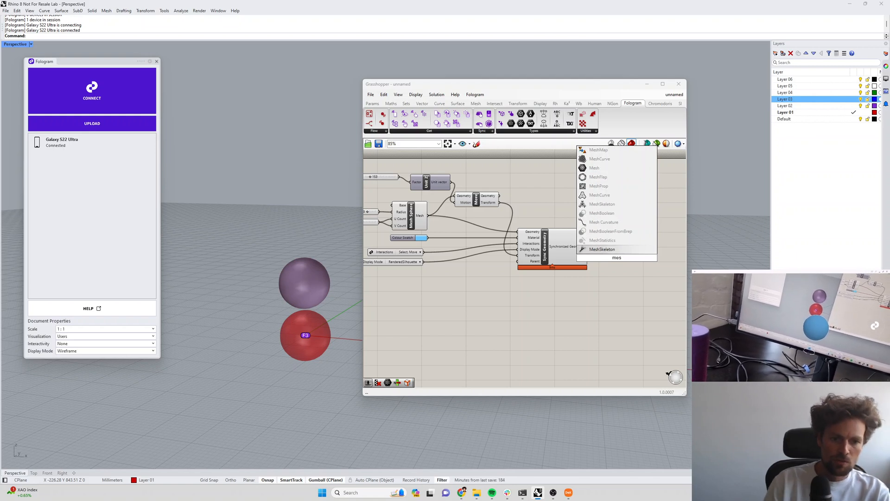
left_click(594, 168)
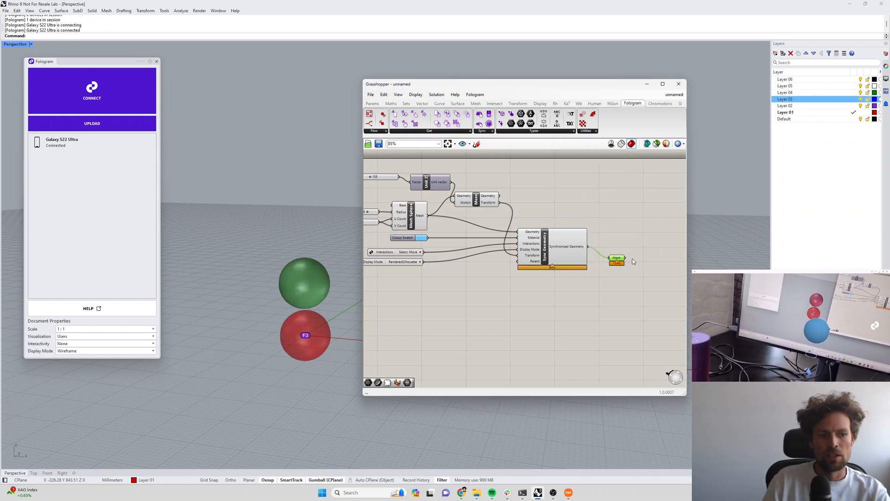
mouse_move(617, 260)
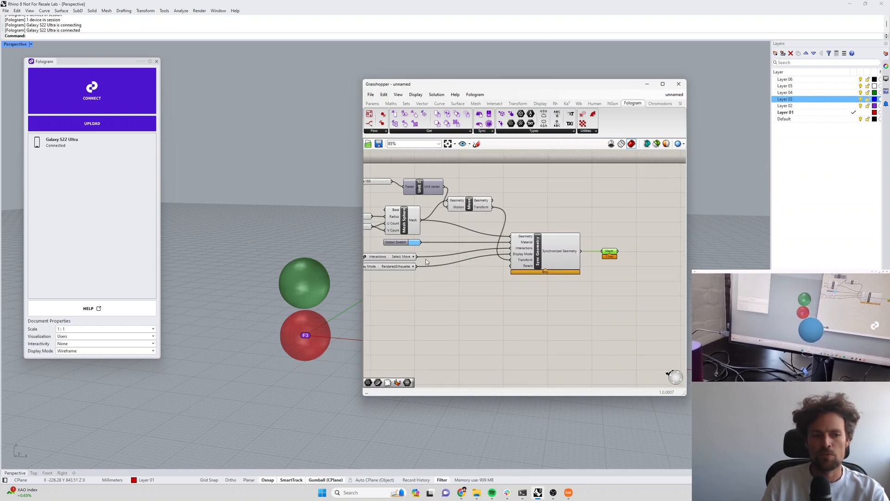
mouse_move(427, 261)
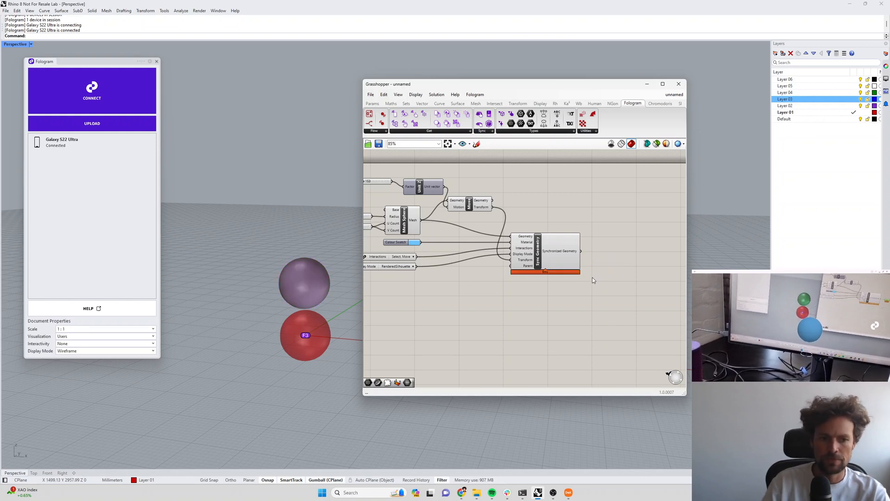
mouse_move(522, 206)
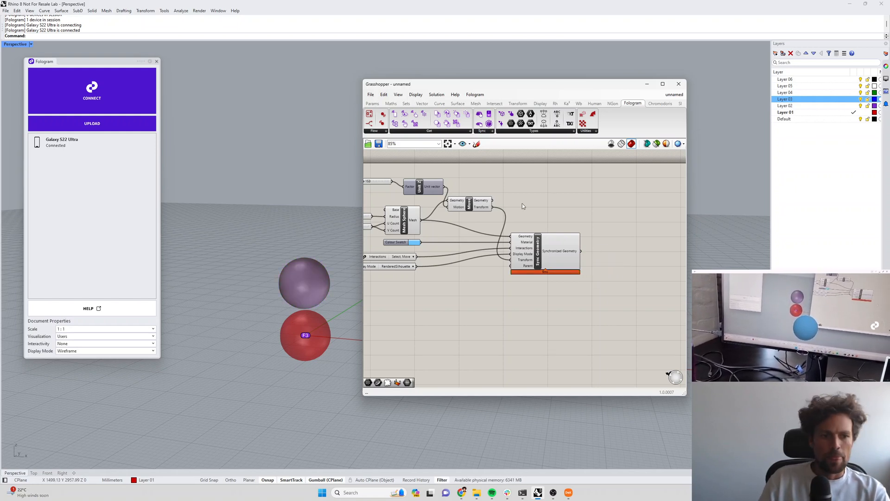